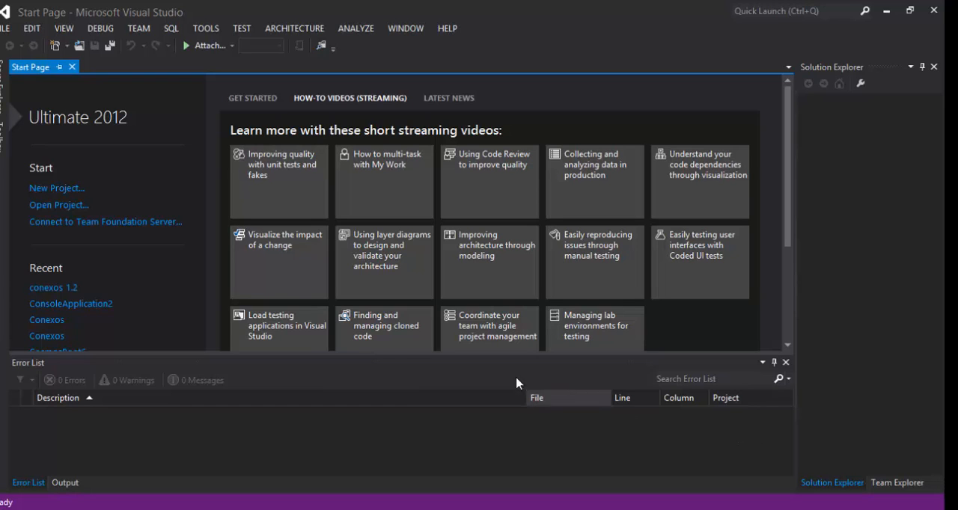
{"action": "mouse_move", "coordinate": [101, 169]}
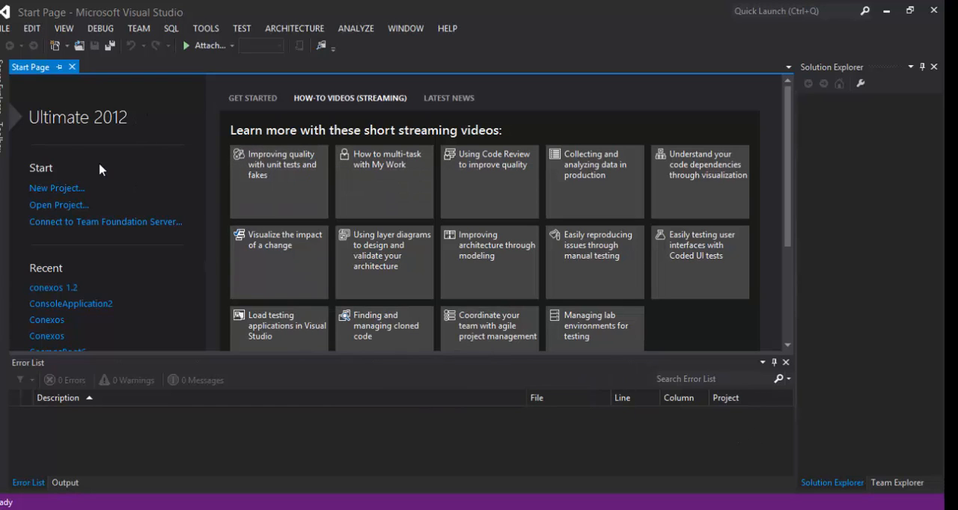
{"action": "mouse_move", "coordinate": [45, 127]}
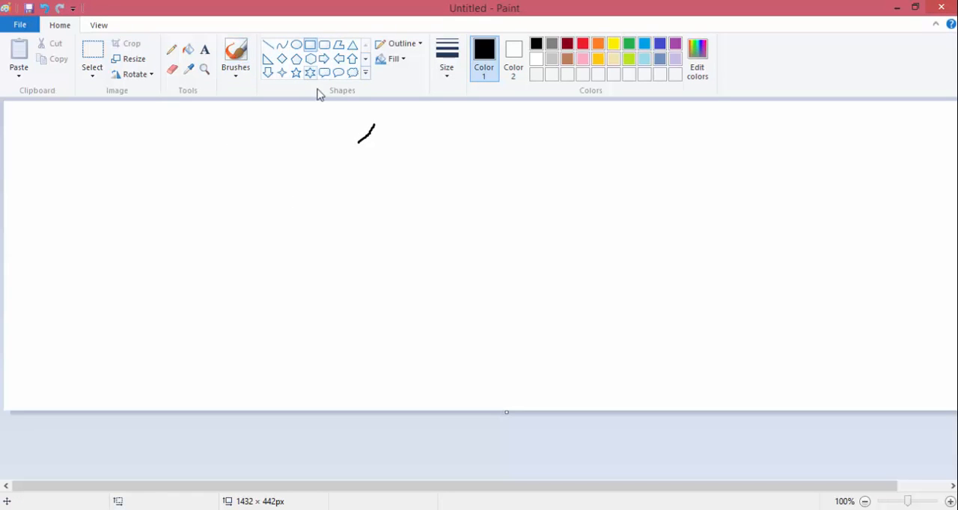
In Paint, sketch a window rectangle with a button, plus a separate message-box rectangle
{"action": "left_click_drag", "start_coordinate": [189, 118], "coordinate": [329, 221]}
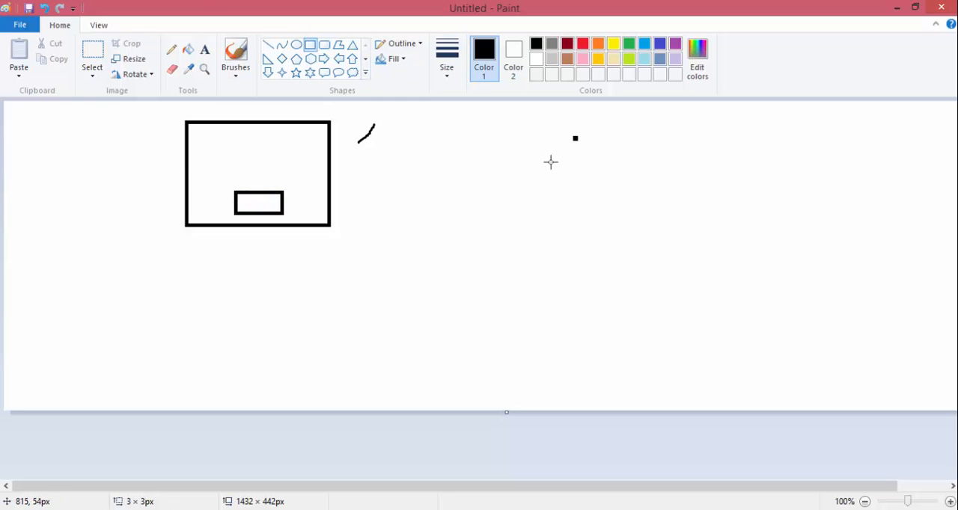
{"action": "left_click_drag", "start_coordinate": [468, 137], "coordinate": [576, 196]}
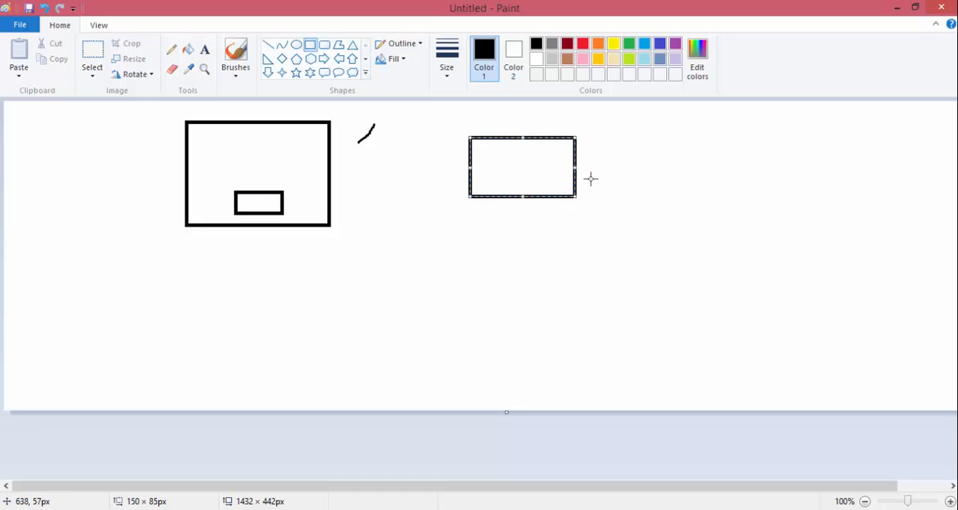
{"action": "mouse_move", "coordinate": [6, 295]}
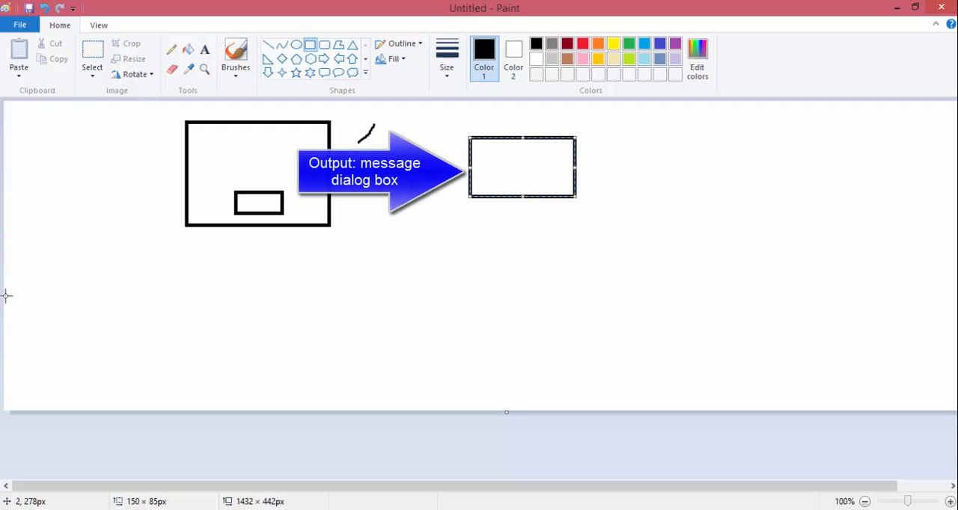
{"action": "mouse_move", "coordinate": [44, 157]}
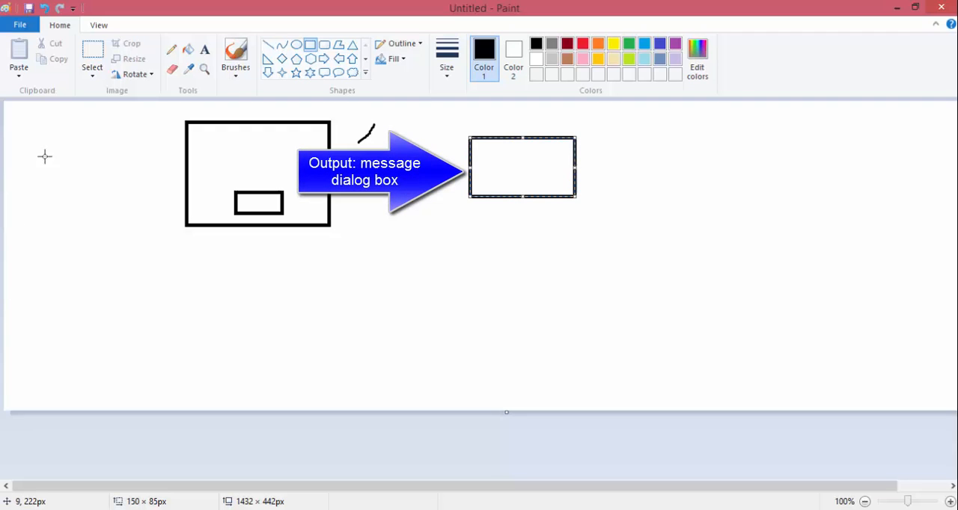
{"action": "mouse_move", "coordinate": [266, 207]}
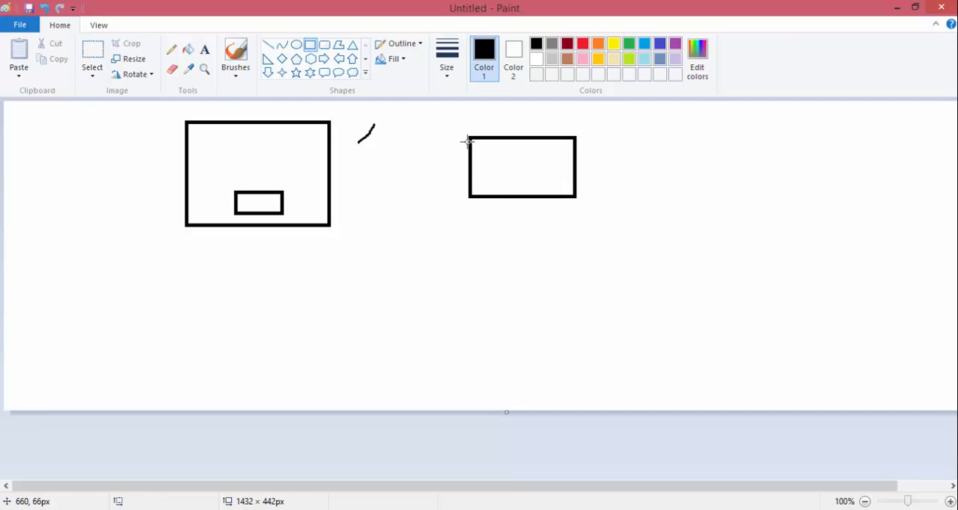
{"action": "mouse_move", "coordinate": [341, 157]}
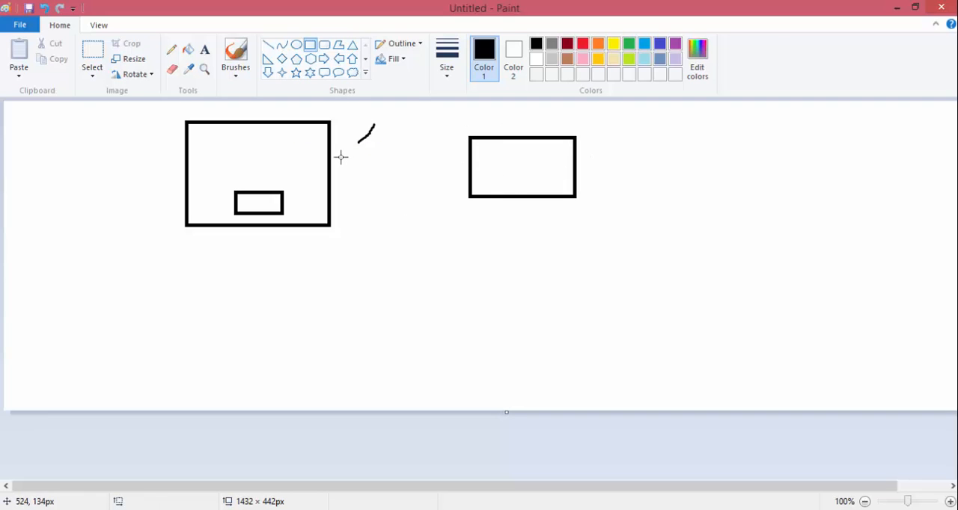
{"action": "mouse_move", "coordinate": [237, 124]}
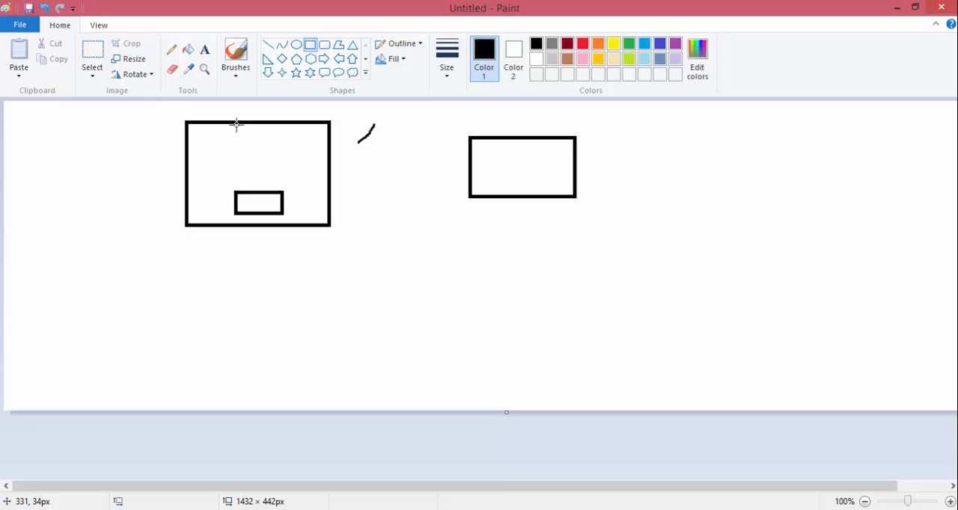
{"action": "mouse_move", "coordinate": [227, 38]}
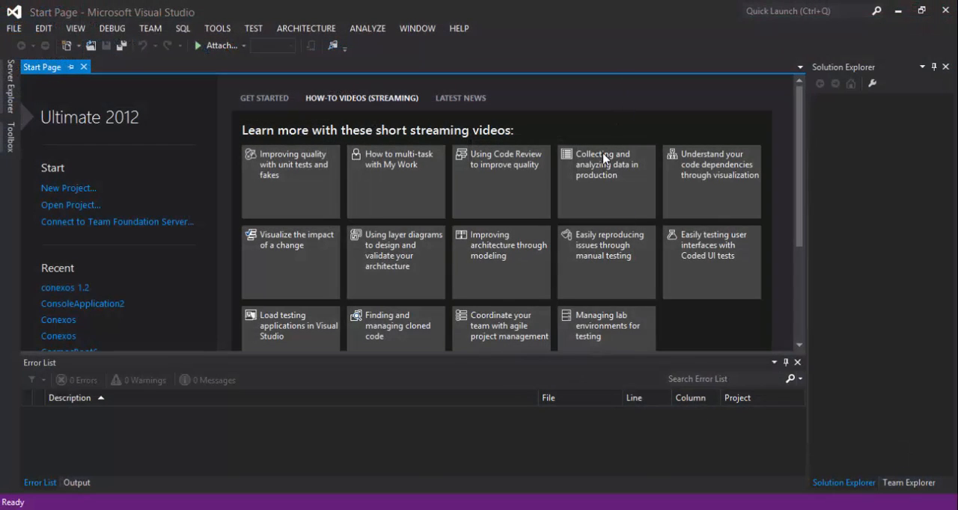
{"action": "mouse_move", "coordinate": [86, 14]}
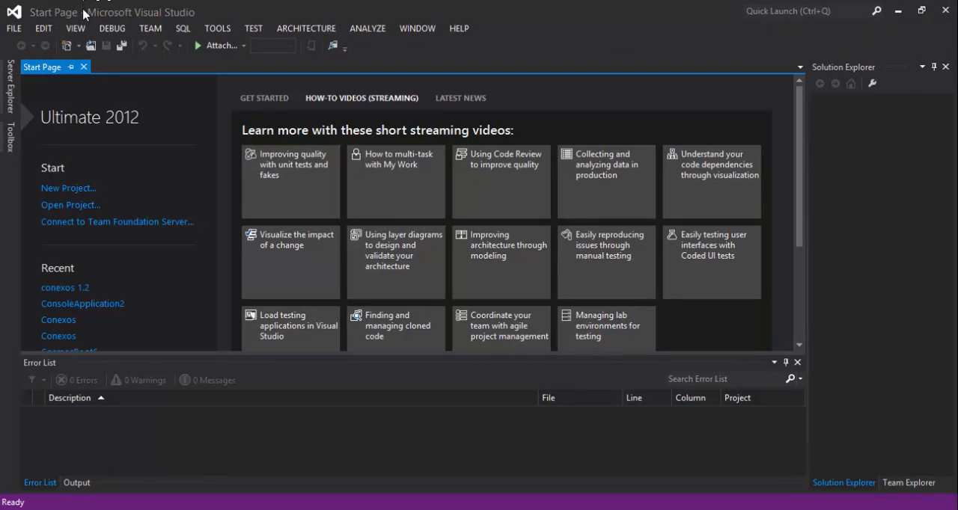
{"action": "mouse_move", "coordinate": [43, 126]}
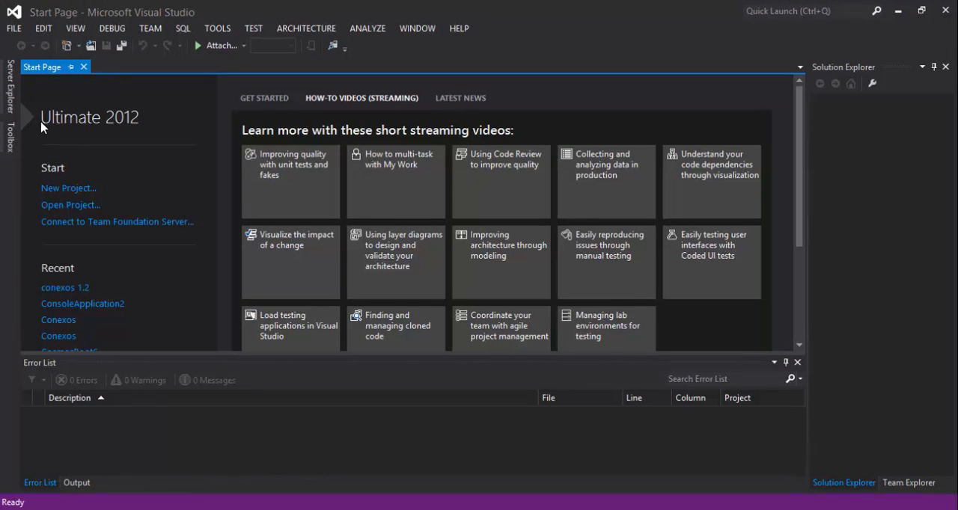
{"action": "mouse_move", "coordinate": [71, 307]}
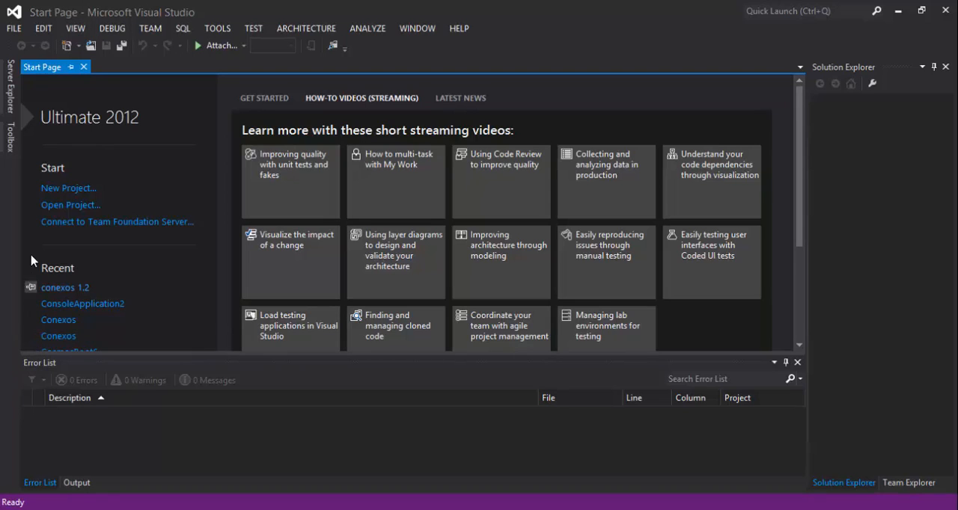
{"action": "mouse_move", "coordinate": [53, 174]}
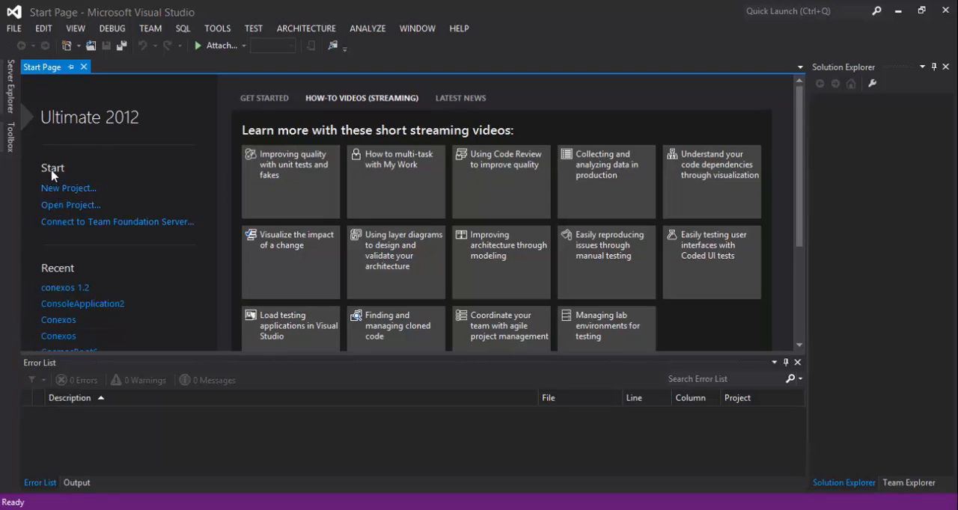
{"action": "mouse_move", "coordinate": [78, 161]}
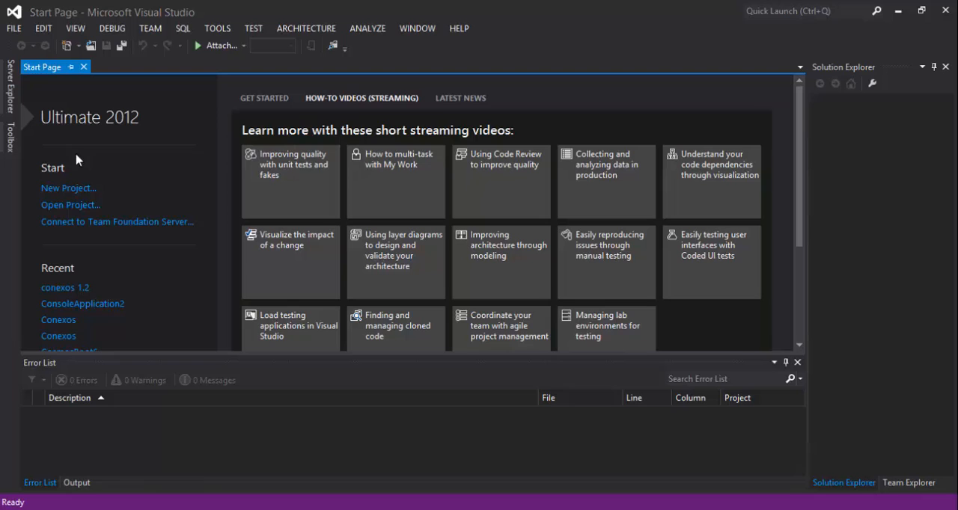
{"action": "mouse_move", "coordinate": [67, 192]}
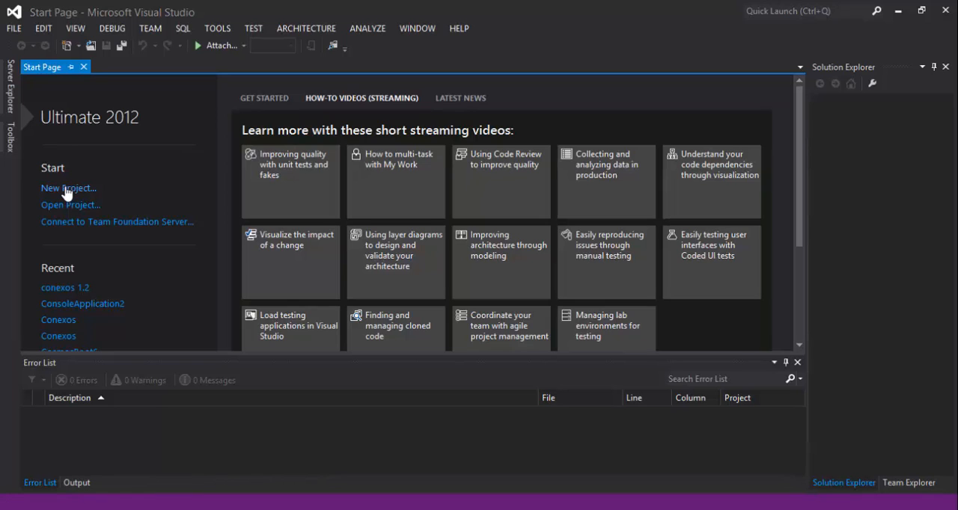
Create a Visual Basic Windows Forms Application project named 'tutorials'
{"action": "left_click", "coordinate": [68, 188]}
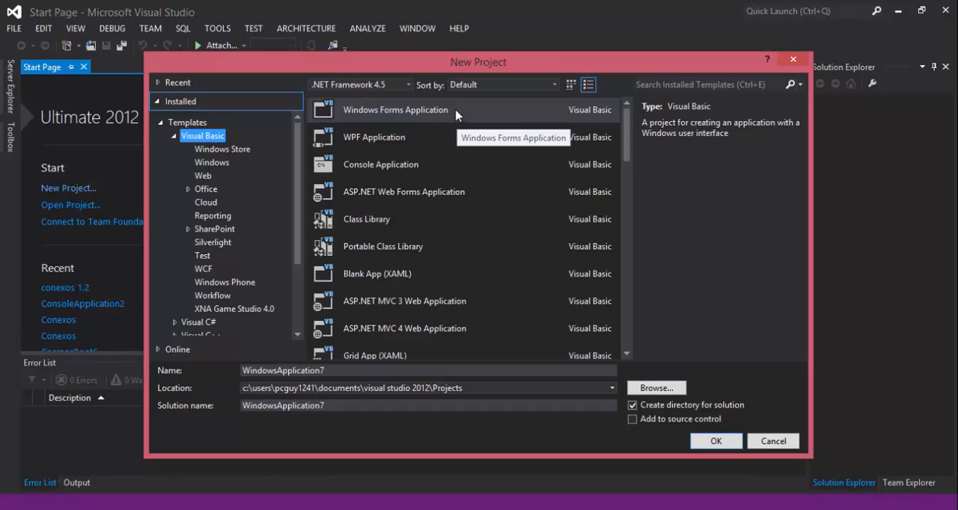
{"action": "scroll", "scroll_direction": "down", "scroll_amount": 3}
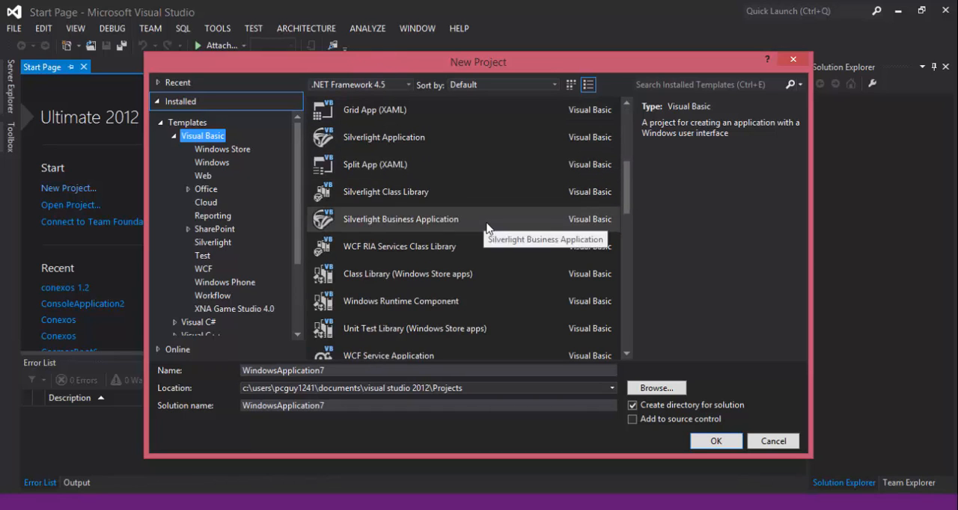
{"action": "scroll", "scroll_direction": "down", "scroll_amount": 3}
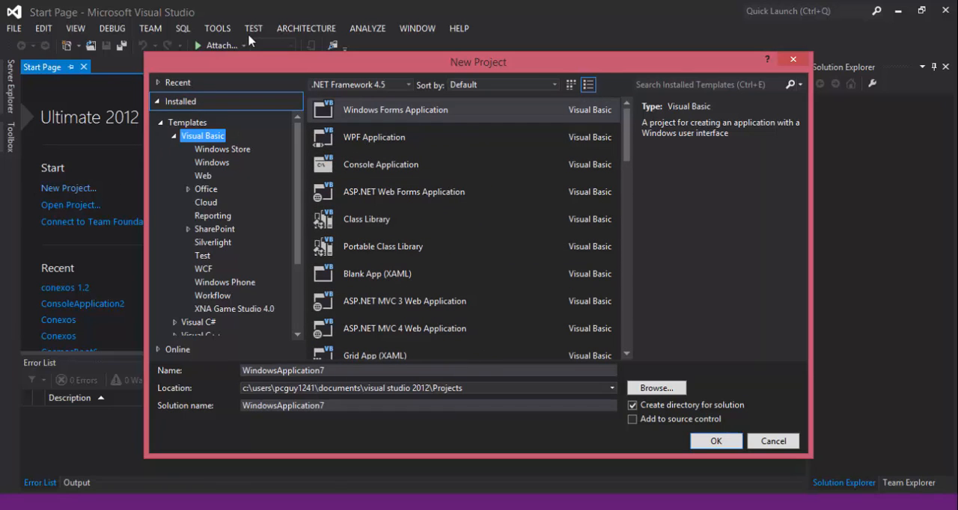
{"action": "mouse_move", "coordinate": [169, 298]}
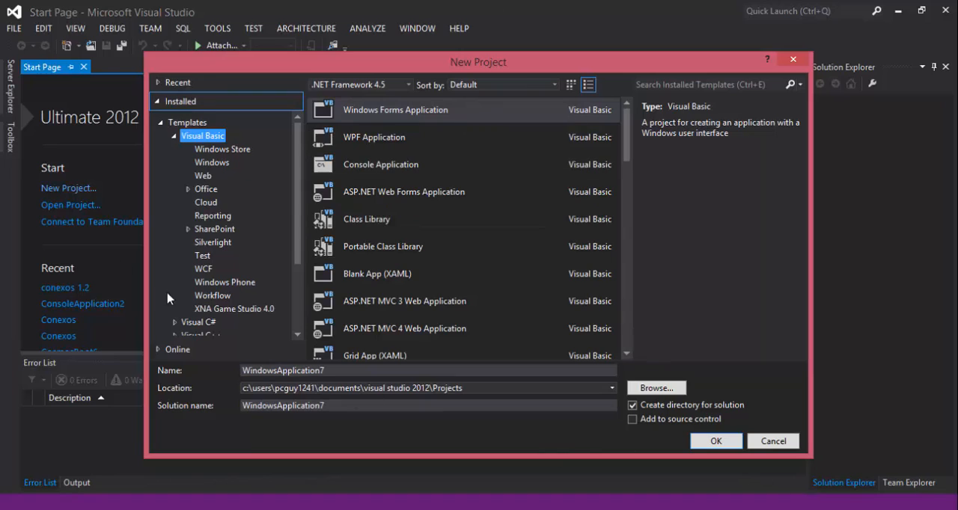
{"action": "mouse_move", "coordinate": [505, 107]}
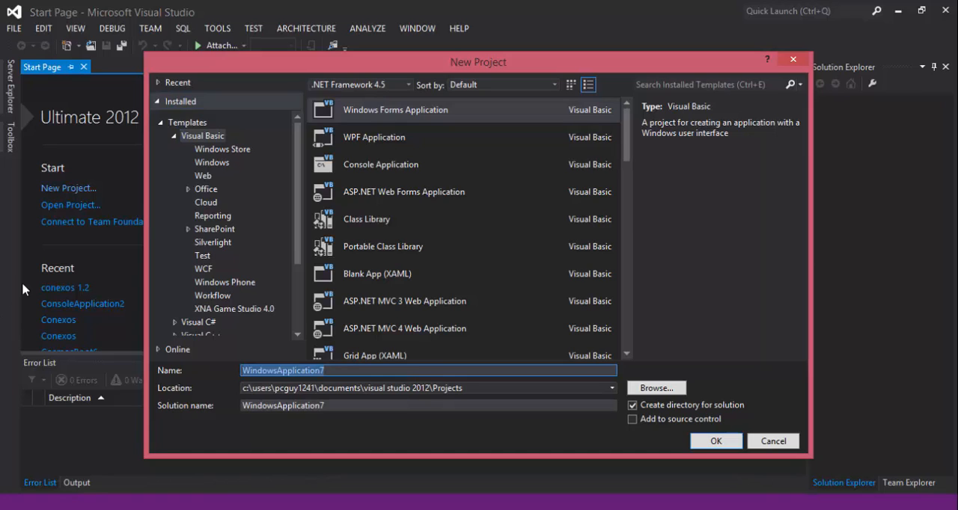
{"action": "type", "text": "tutorials"}
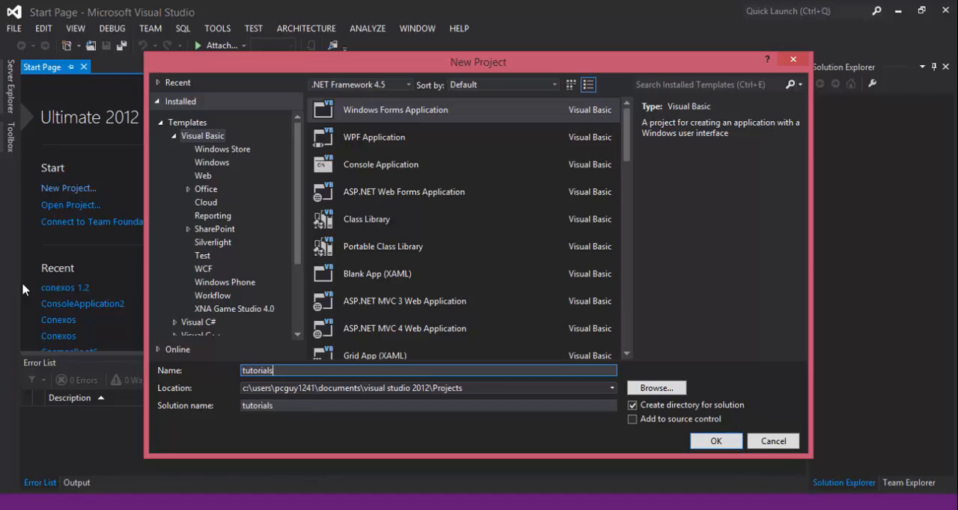
{"action": "left_click", "coordinate": [714, 441]}
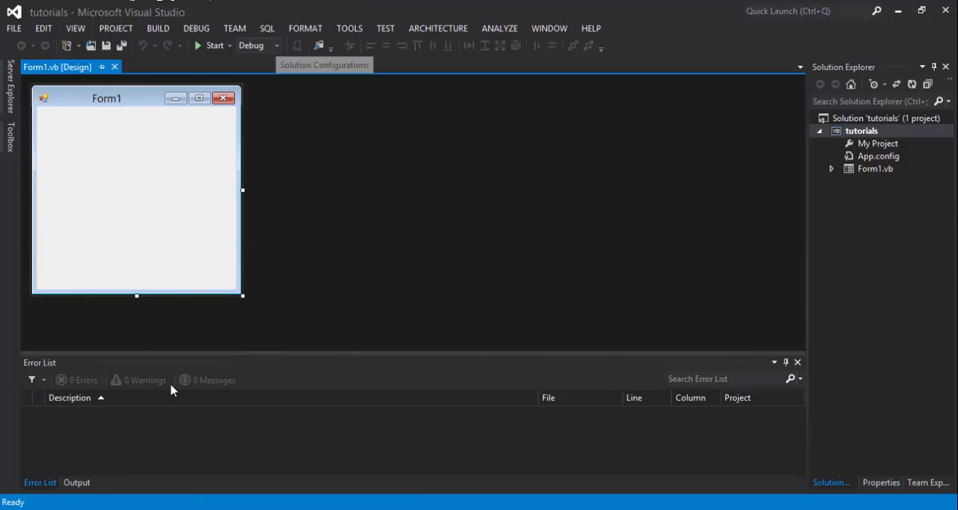
{"action": "mouse_move", "coordinate": [148, 134]}
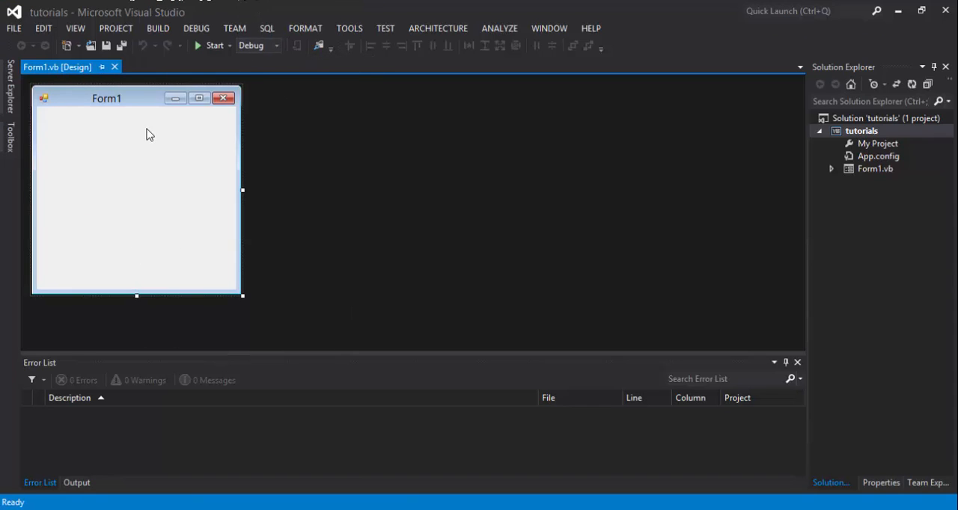
{"action": "mouse_move", "coordinate": [188, 433]}
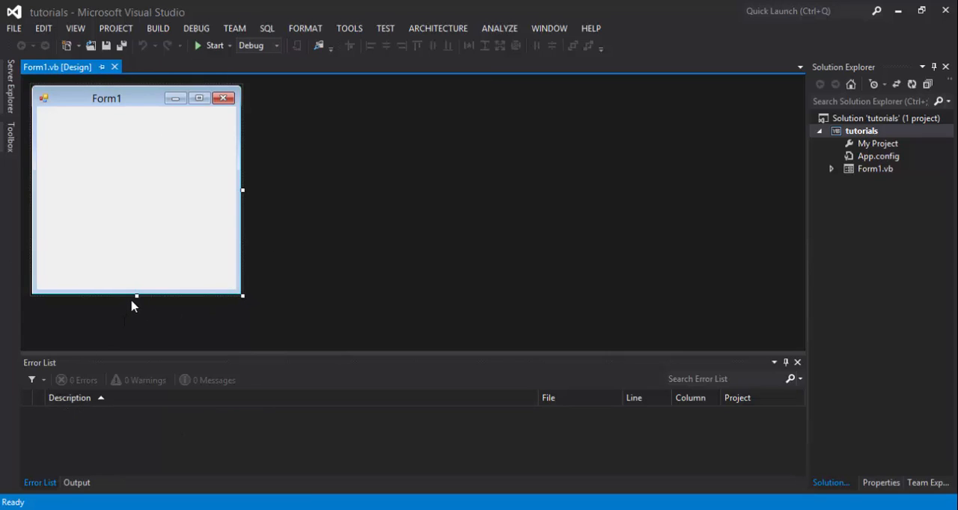
Shorten Form1, then add Button1 from the Toolbox, centred and enlarged
{"action": "left_click_drag", "start_coordinate": [136, 296], "coordinate": [136, 219]}
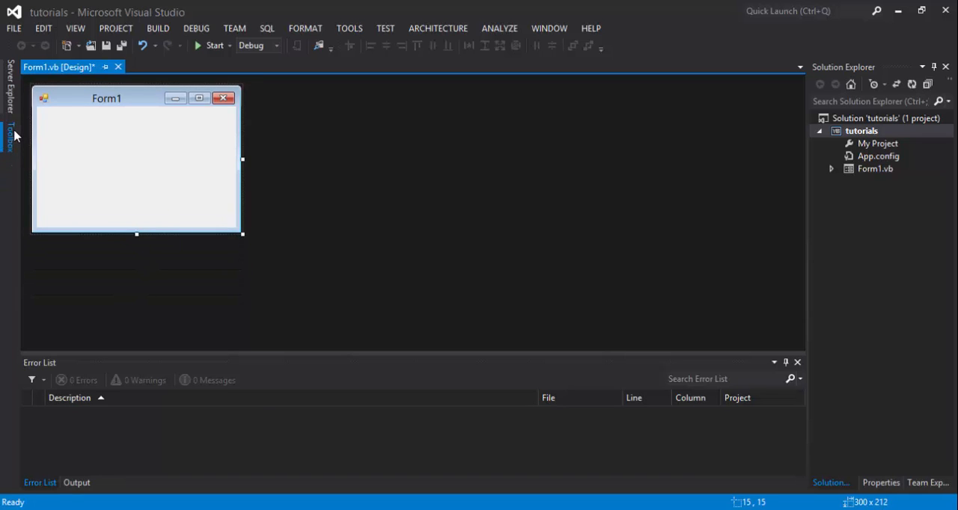
{"action": "left_click", "coordinate": [9, 134]}
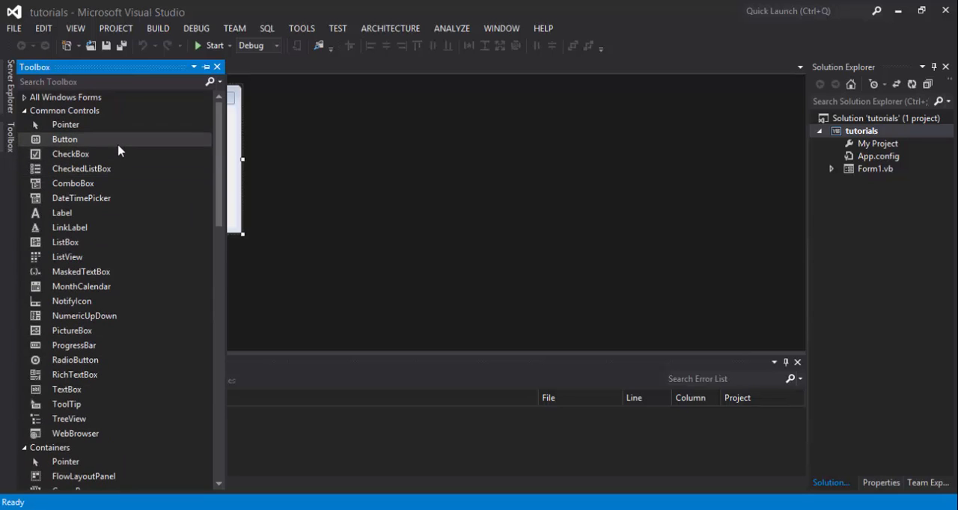
{"action": "left_click", "coordinate": [65, 124]}
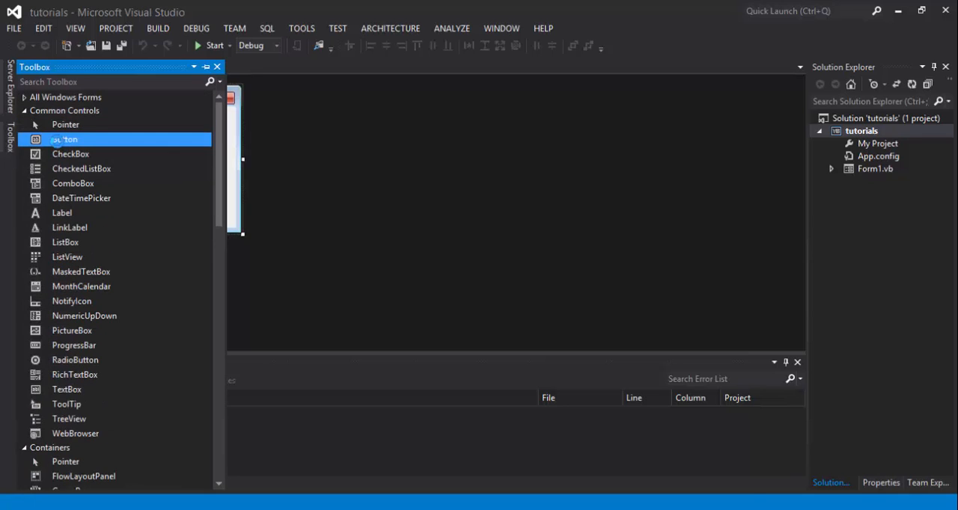
{"action": "left_click_drag", "start_coordinate": [63, 139], "coordinate": [63, 115]}
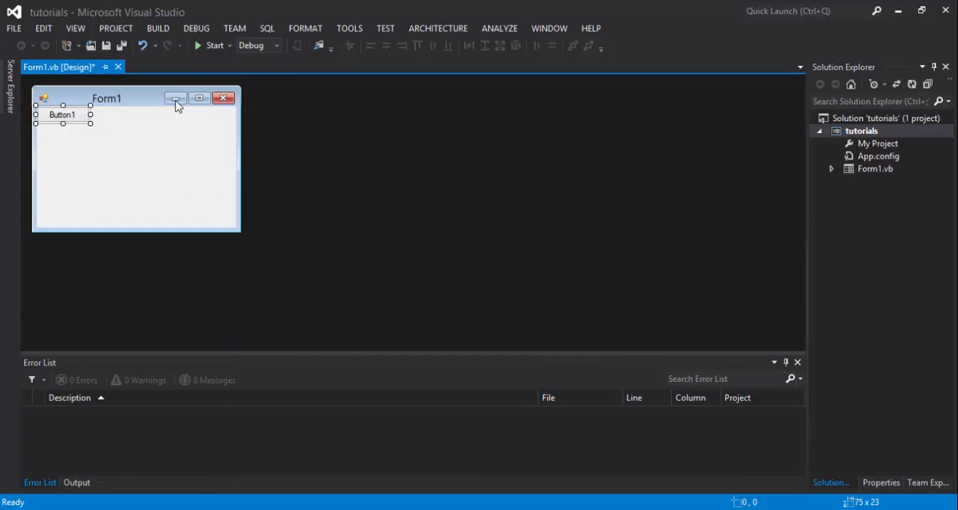
{"action": "left_click_drag", "start_coordinate": [62, 114], "coordinate": [128, 176]}
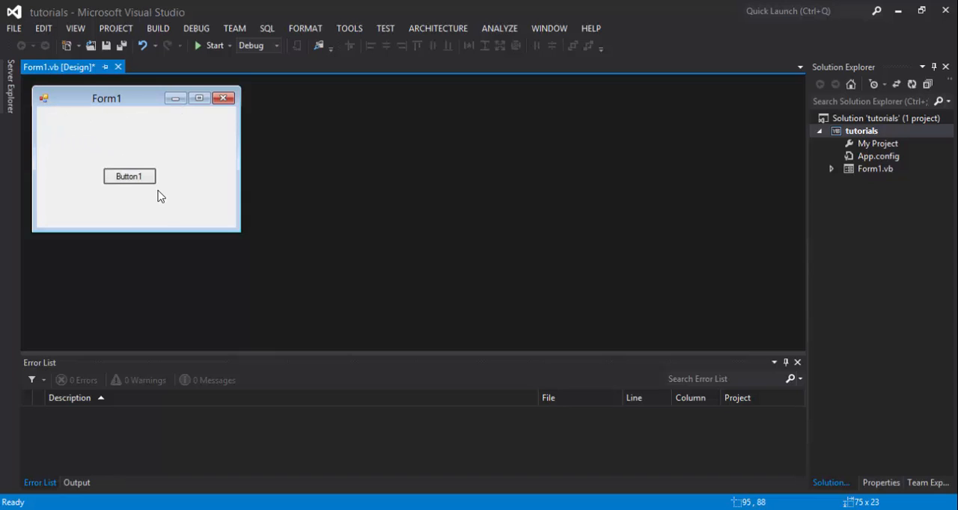
{"action": "left_click_drag", "start_coordinate": [129, 176], "coordinate": [133, 211]}
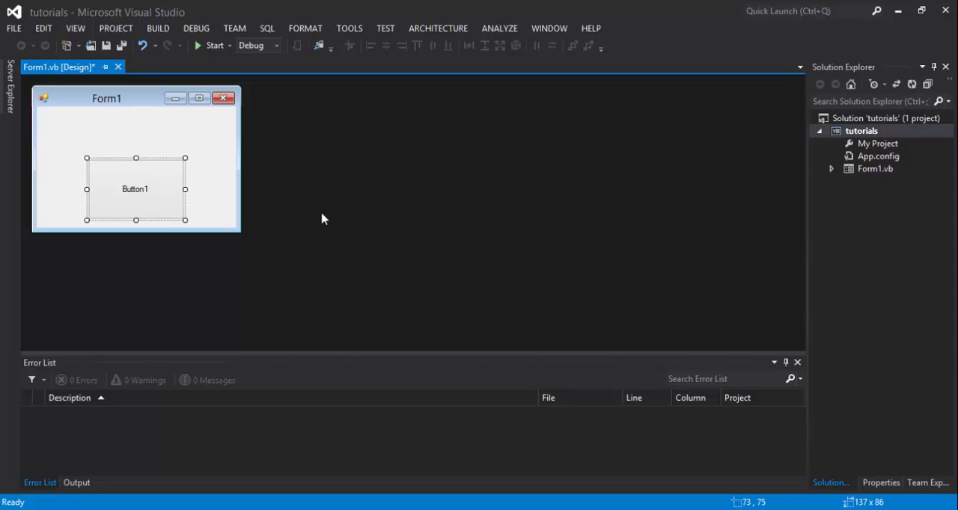
{"action": "left_click", "coordinate": [880, 482]}
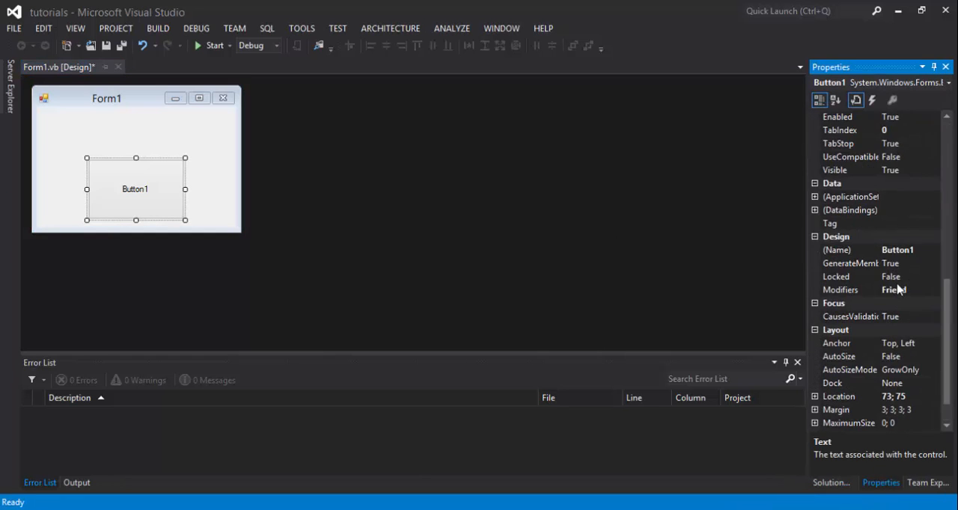
Set Button1's Text property to 'click hrer to show my first program'
{"action": "scroll", "scroll_direction": "down", "scroll_amount": 3}
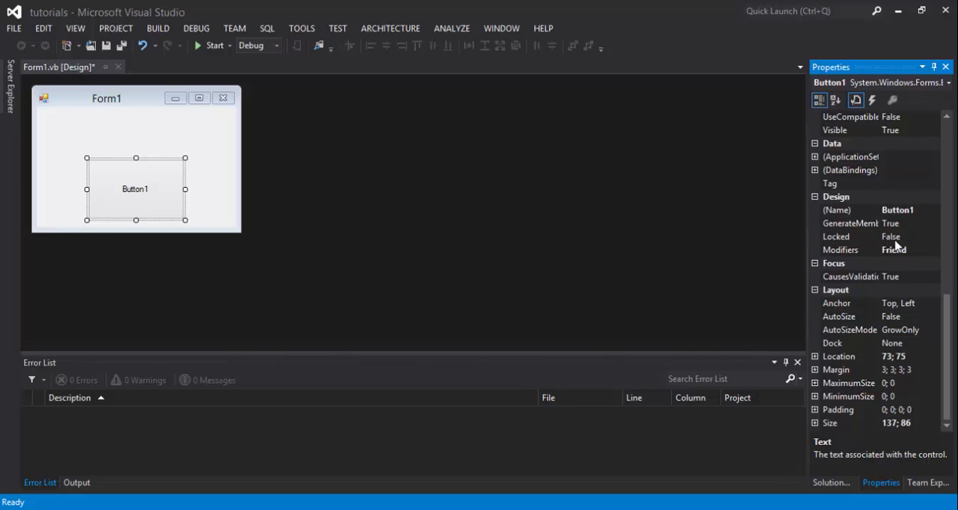
{"action": "mouse_move", "coordinate": [870, 192]}
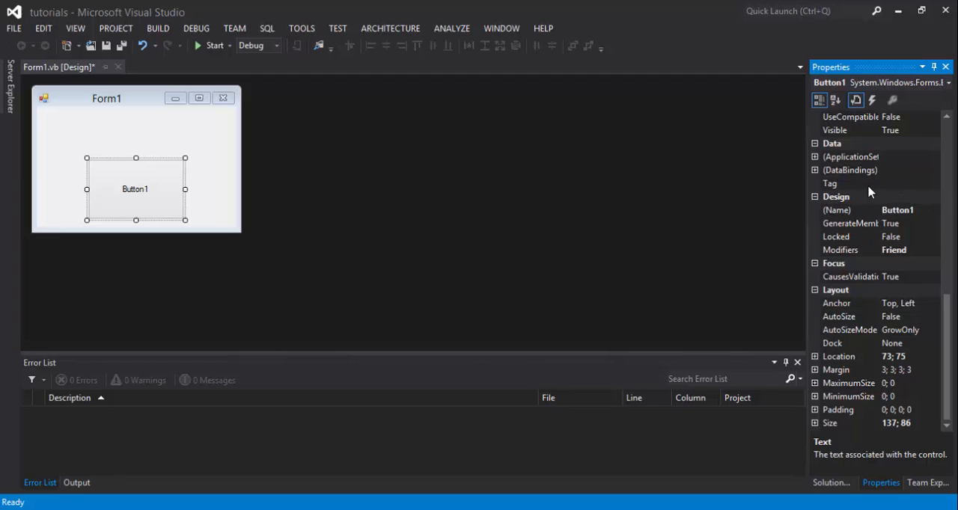
{"action": "mouse_move", "coordinate": [921, 182]}
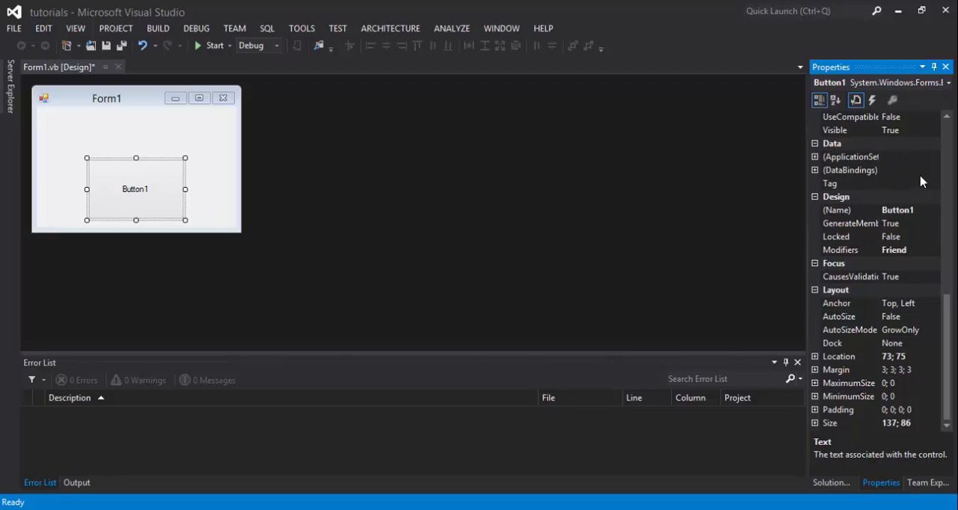
{"action": "mouse_move", "coordinate": [51, 96]}
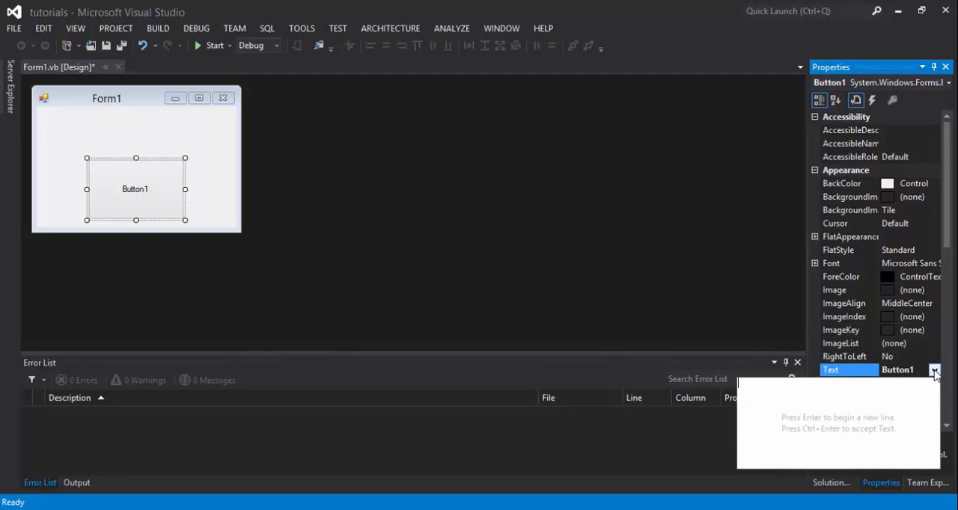
{"action": "mouse_move", "coordinate": [826, 380]}
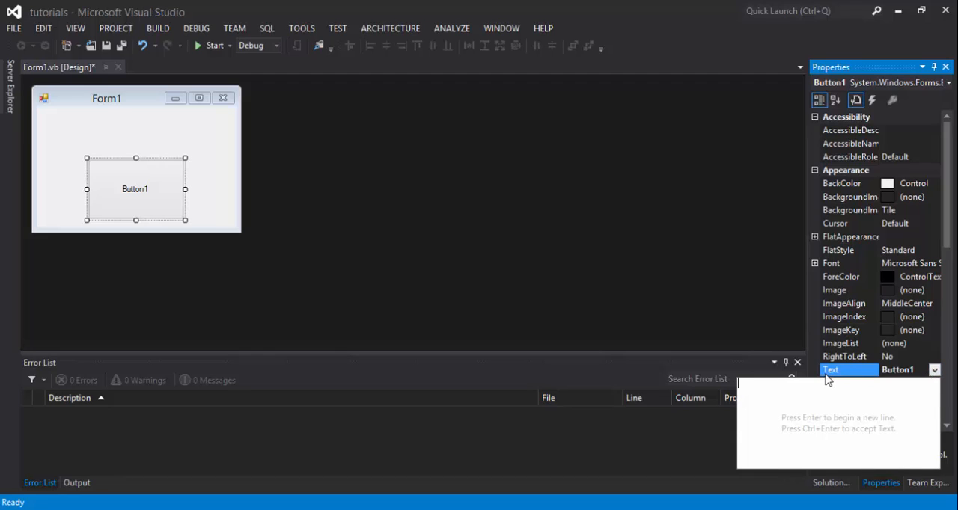
{"action": "type", "text": "click hrer to"}
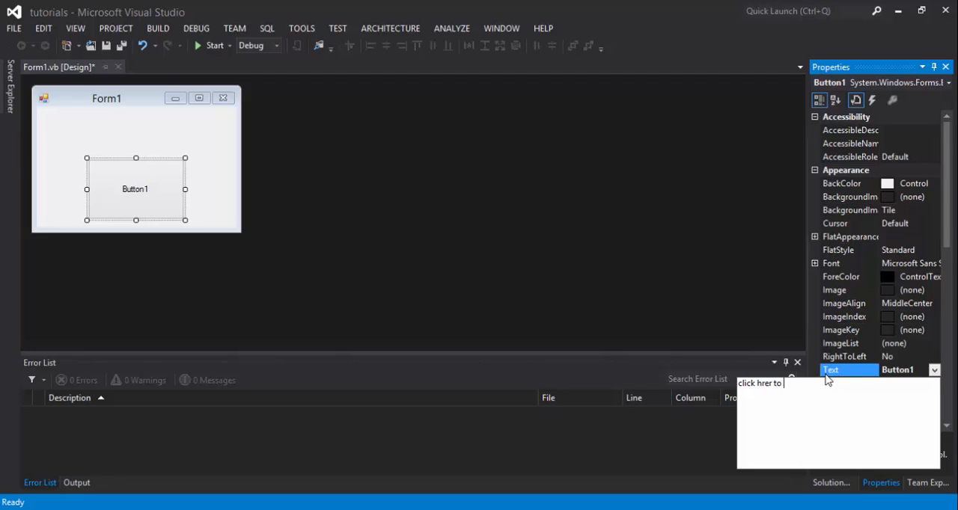
{"action": "type", "text": "show my file"}
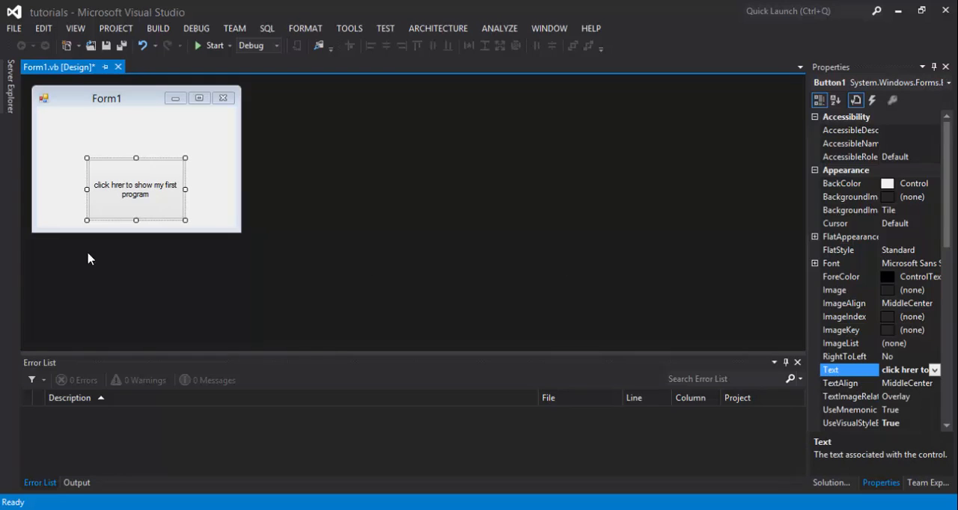
{"action": "mouse_move", "coordinate": [149, 205]}
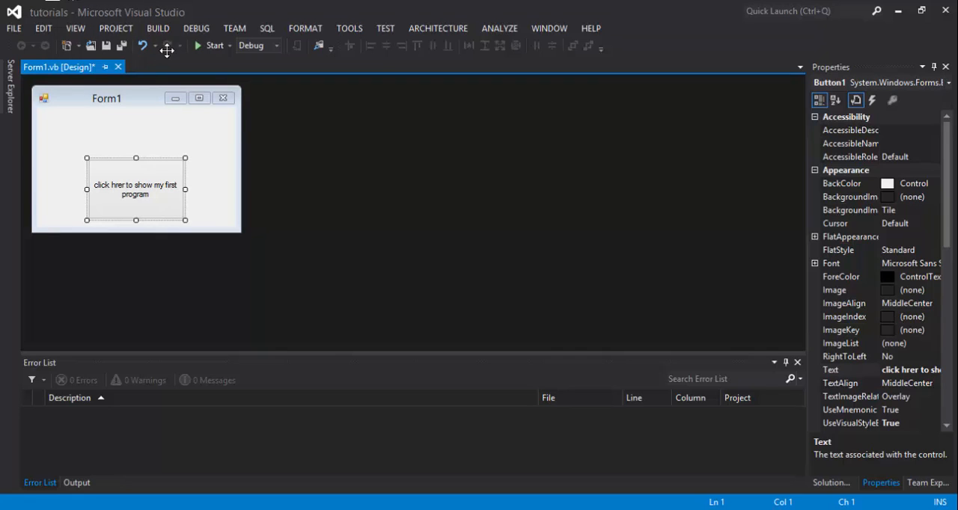
Generate the empty Button1_Click handler and start typing MsgBox inside it
{"action": "double_click", "coordinate": [136, 190]}
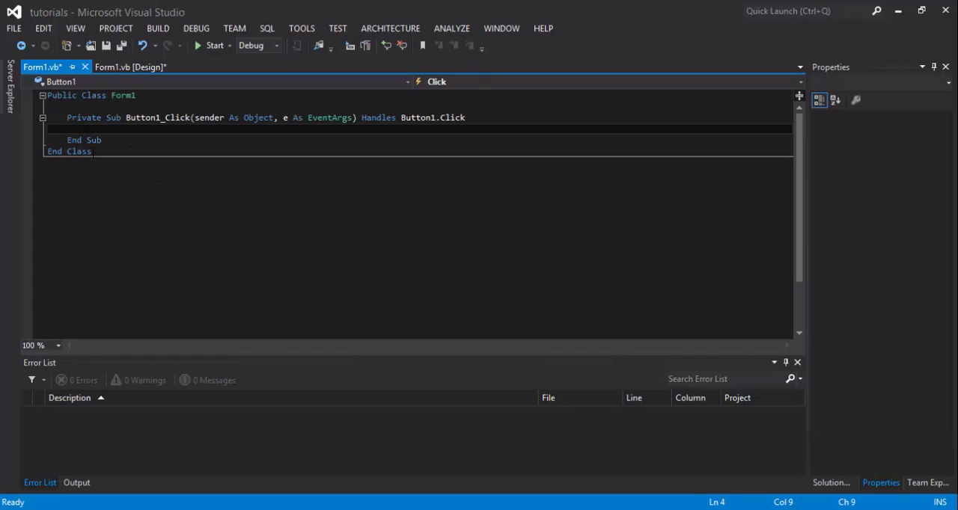
{"action": "double_click", "coordinate": [78, 151]}
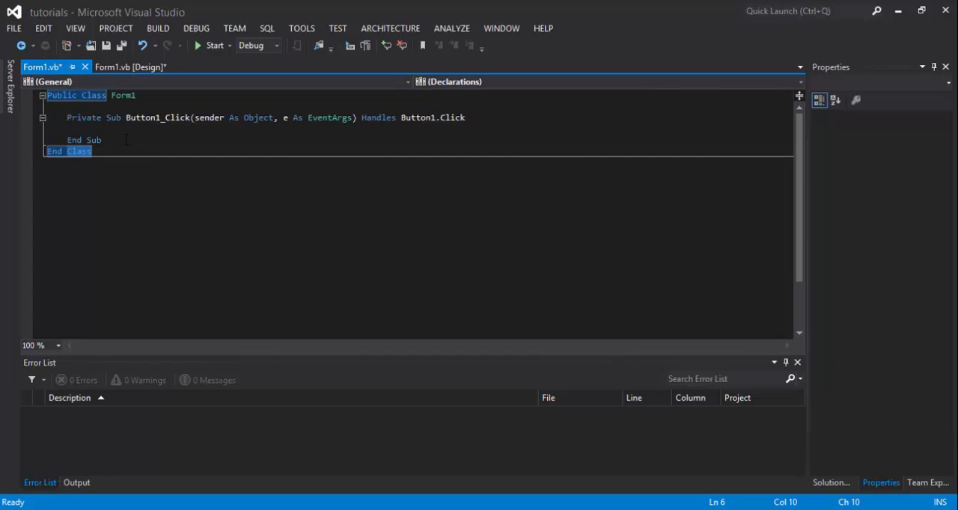
{"action": "left_click", "coordinate": [86, 129]}
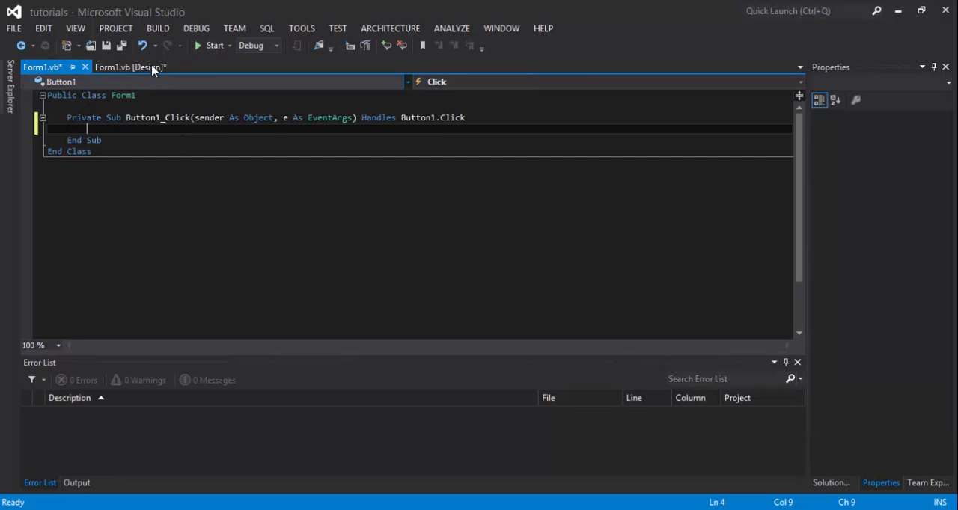
{"action": "mouse_move", "coordinate": [130, 66]}
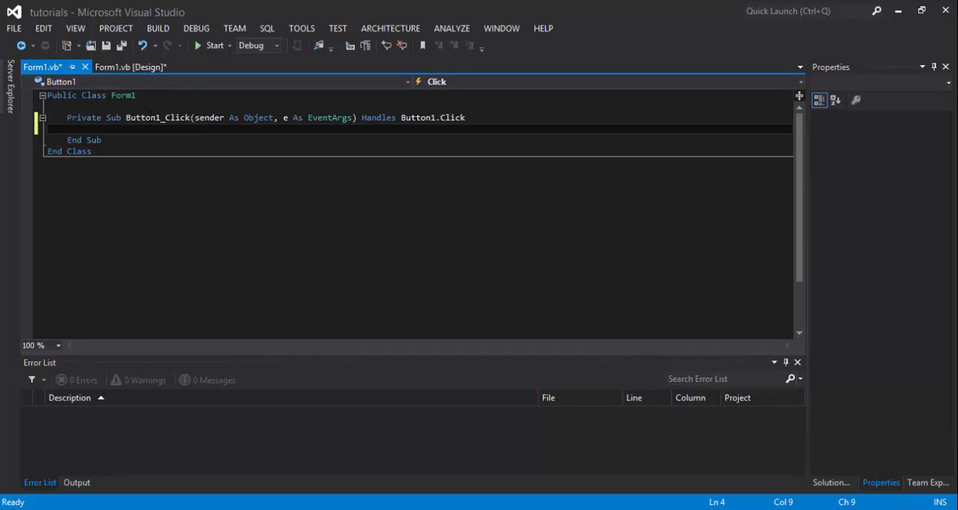
{"action": "mouse_move", "coordinate": [127, 67]}
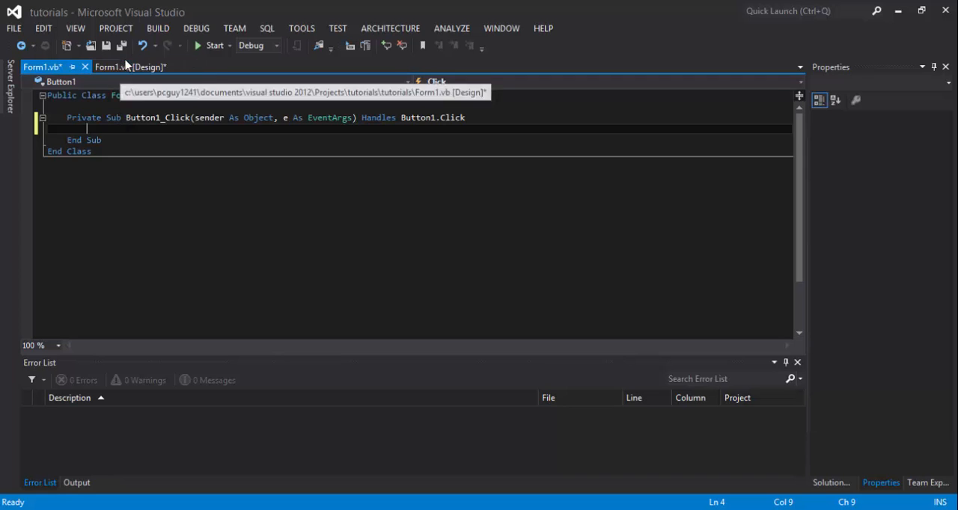
{"action": "left_click", "coordinate": [130, 66]}
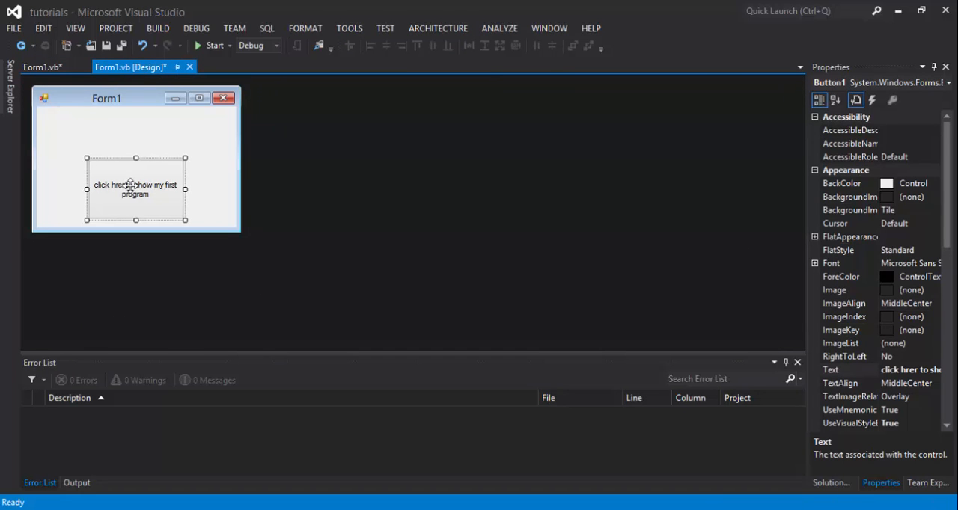
{"action": "double_click", "coordinate": [134, 189]}
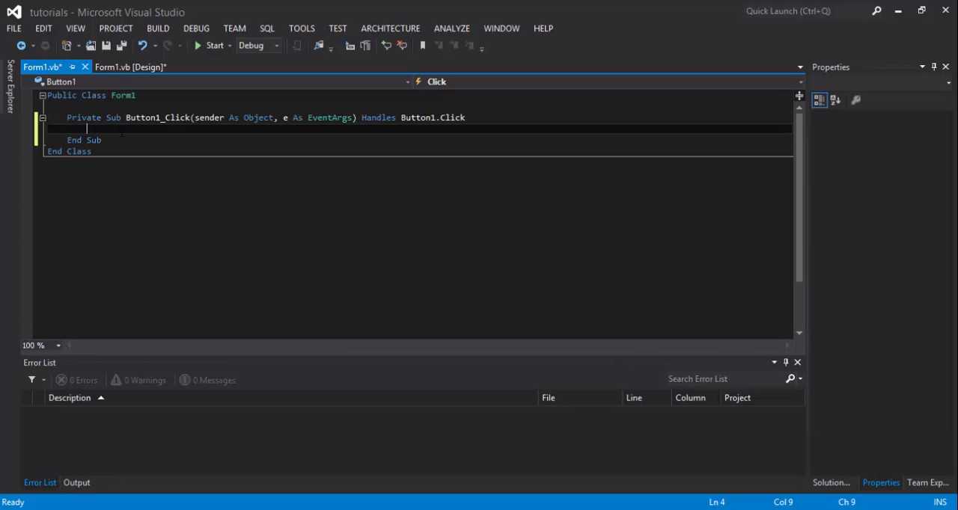
{"action": "type", "text": "msgb"}
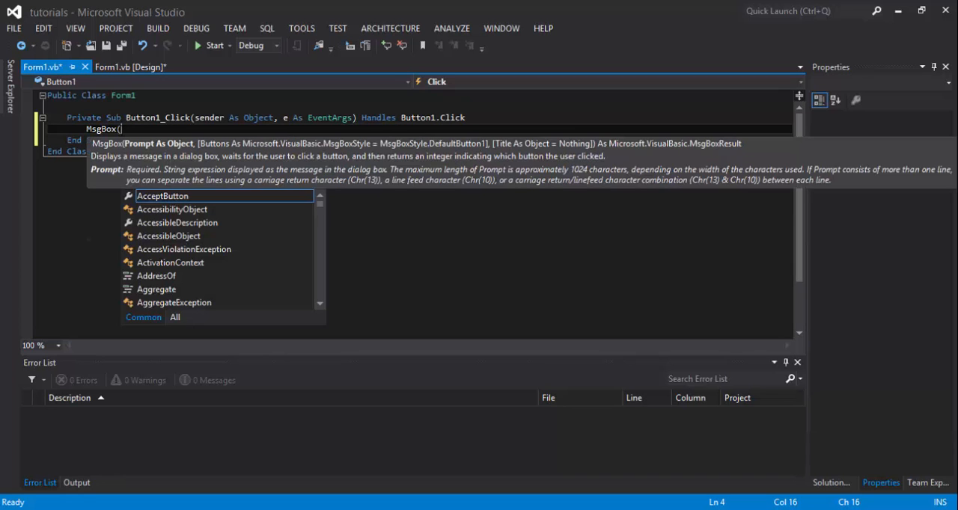
Complete MsgBox("yolo") in Button1_Click and start building the app
{"action": "type", "text": "\""}
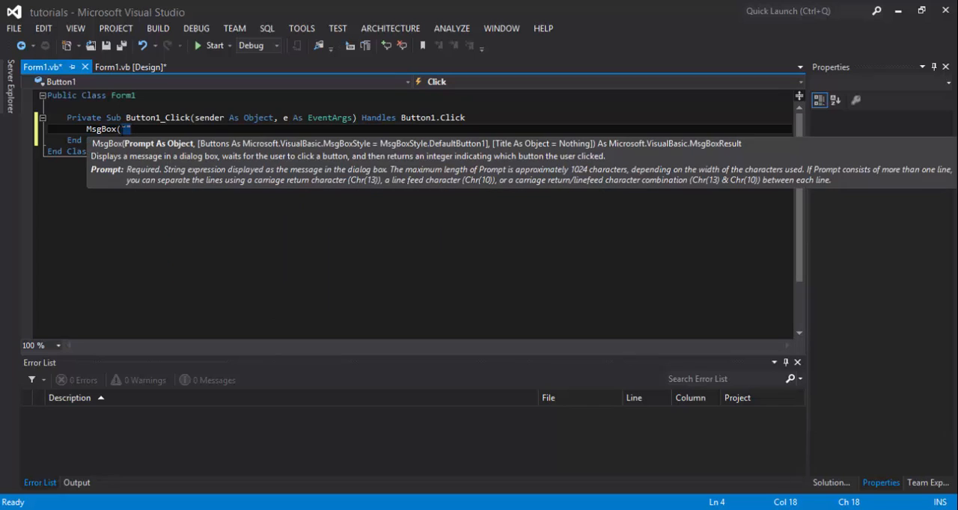
{"action": "type", "text": "\""}
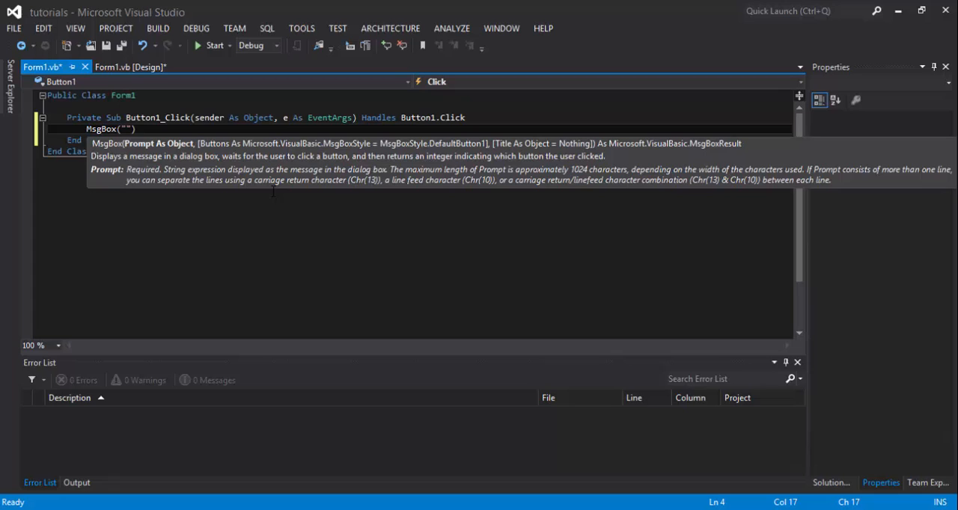
{"action": "type", "text": "yolo"}
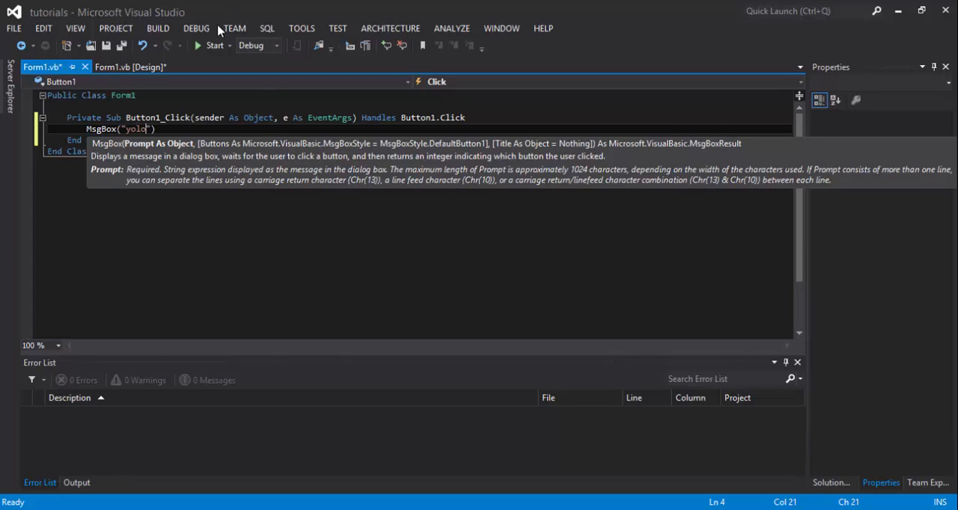
{"action": "left_click", "coordinate": [214, 45]}
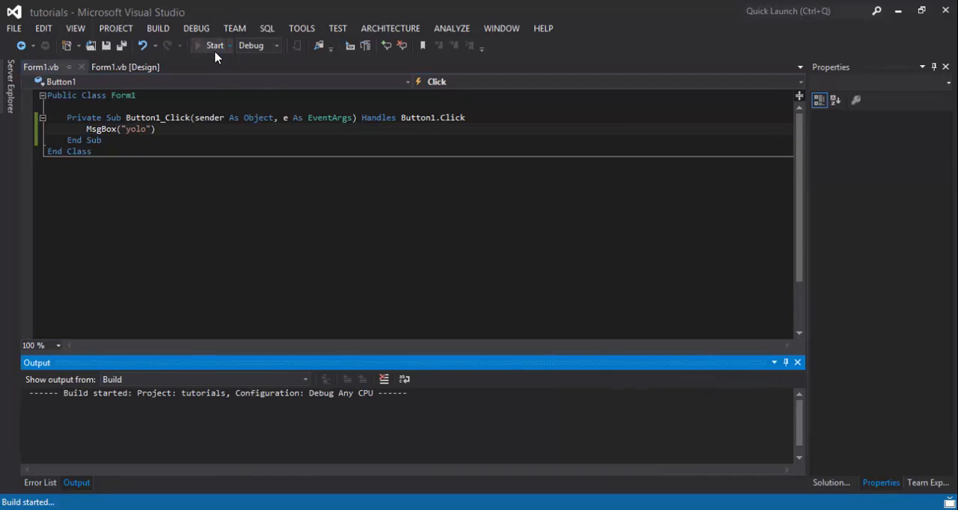
Run the app, click its button to see the 'yolo' message, and dismiss it
{"action": "left_click", "coordinate": [214, 45]}
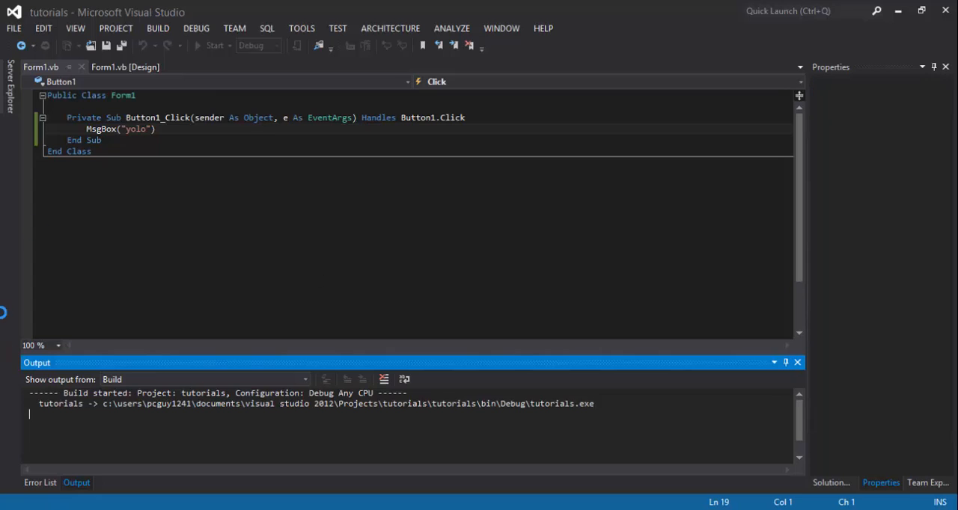
{"action": "left_click", "coordinate": [212, 46]}
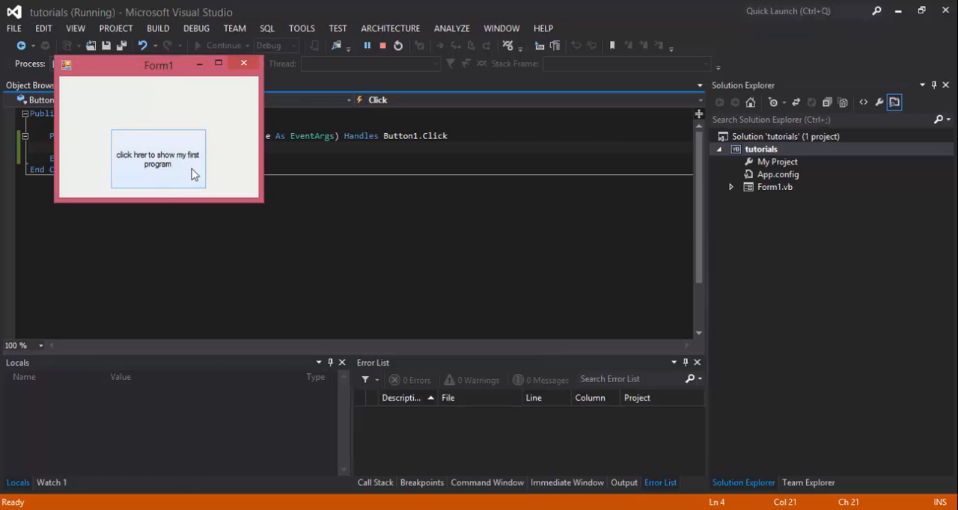
{"action": "mouse_move", "coordinate": [148, 170]}
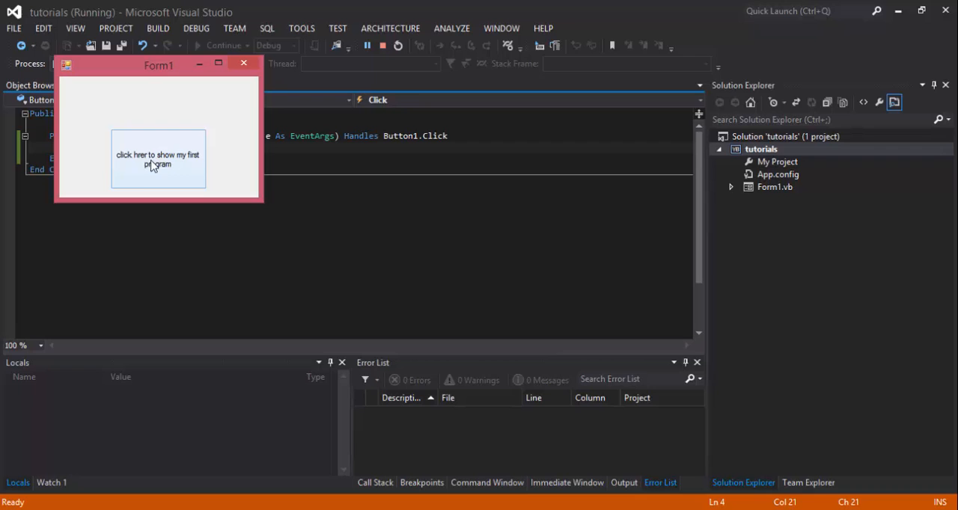
{"action": "mouse_move", "coordinate": [95, 158]}
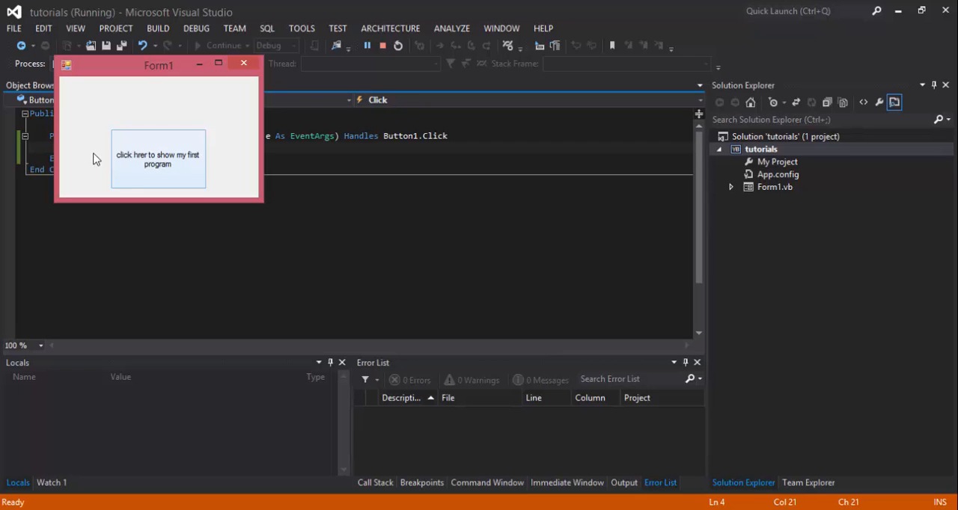
{"action": "left_click", "coordinate": [158, 158]}
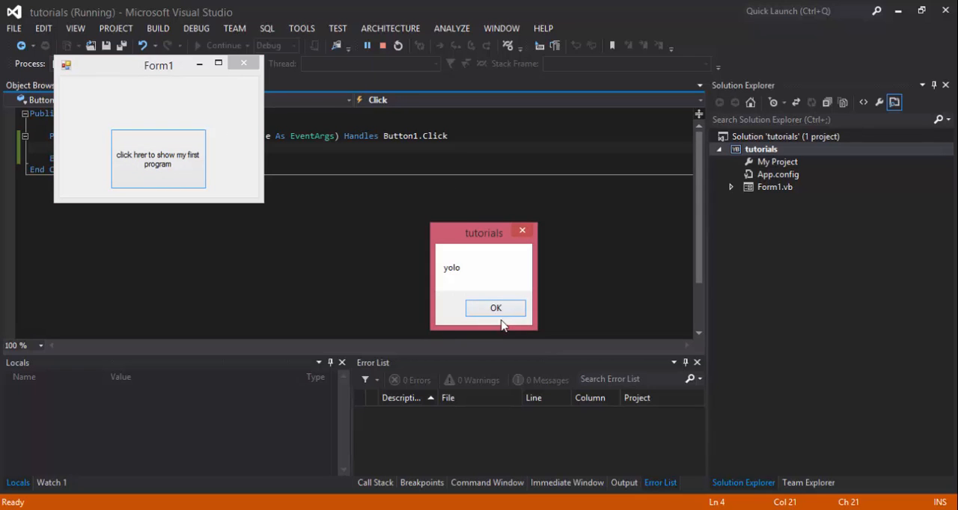
{"action": "left_click", "coordinate": [495, 307]}
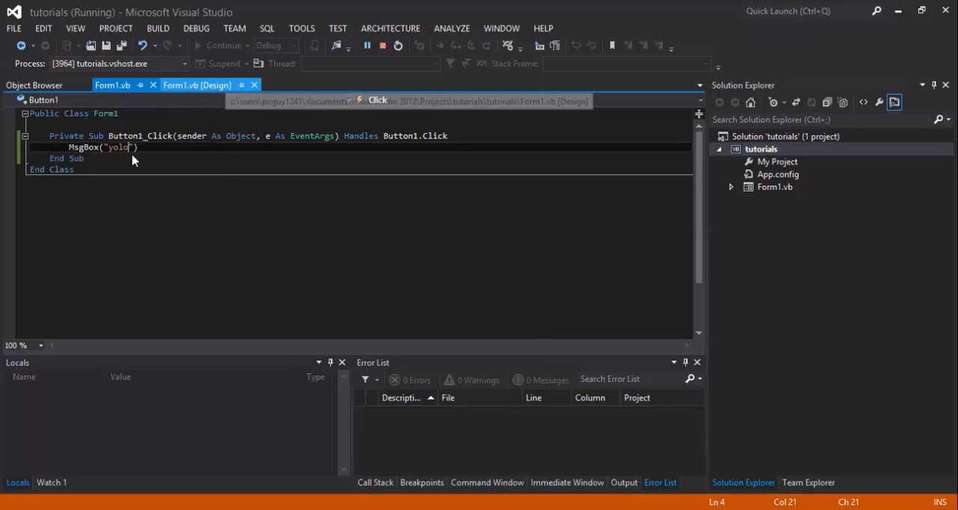
{"action": "left_click", "coordinate": [382, 45]}
{"action": "type", "text": "\""}
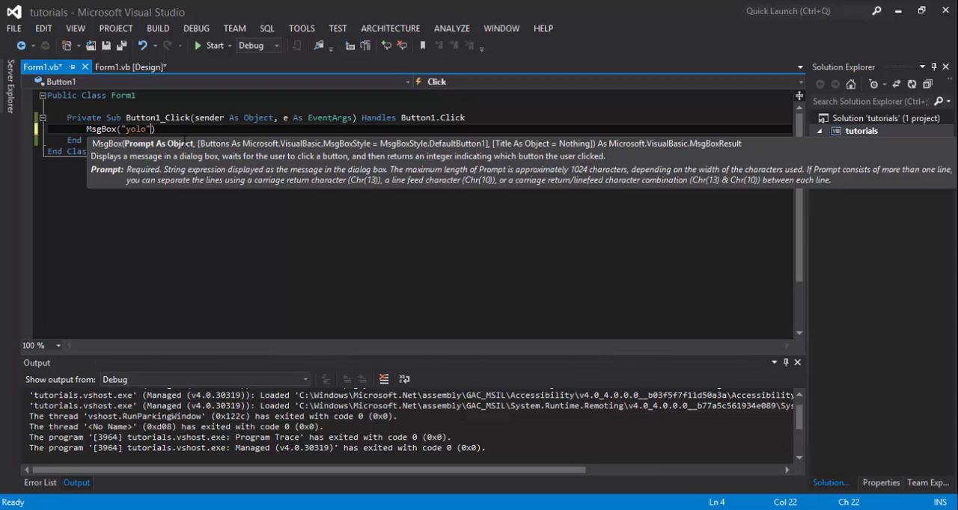
Change the call to MsgBox("yolo", MsgBoxStyle.Critical, "yolo says:") and start a build
{"action": "type", "text": ","}
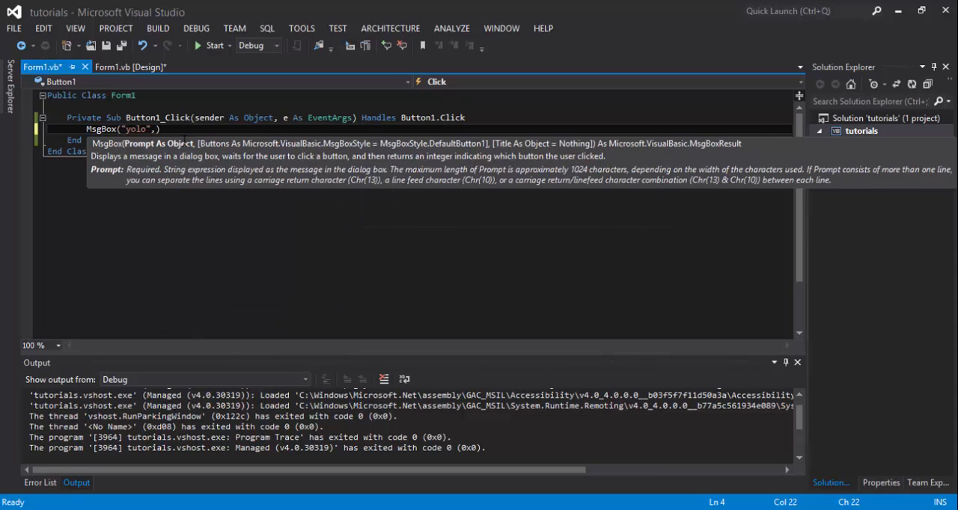
{"action": "type", "text": "d"}
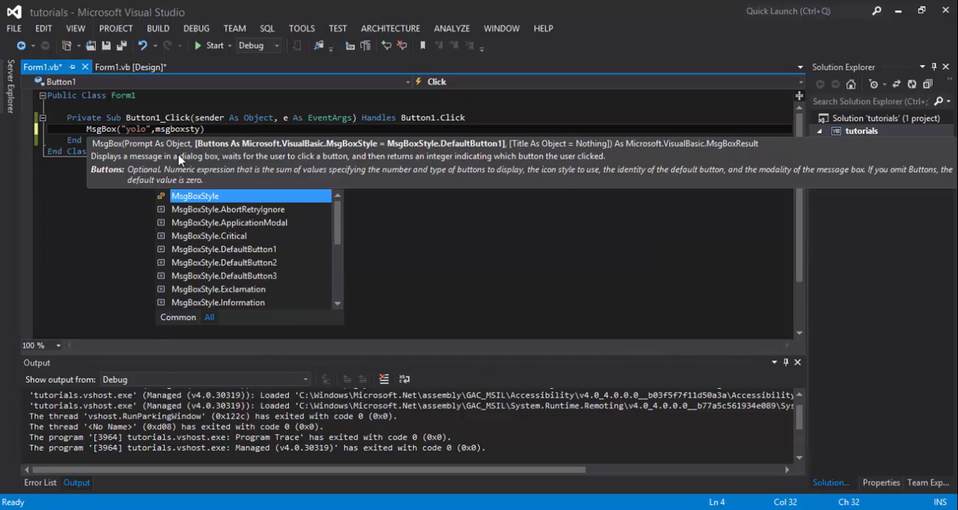
{"action": "mouse_move", "coordinate": [295, 222]}
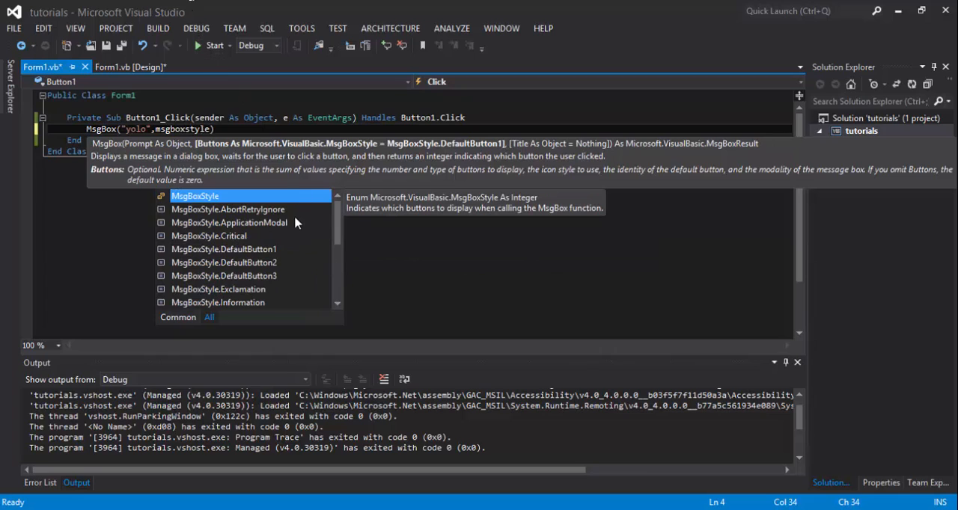
{"action": "scroll", "scroll_direction": "down", "scroll_amount": 3}
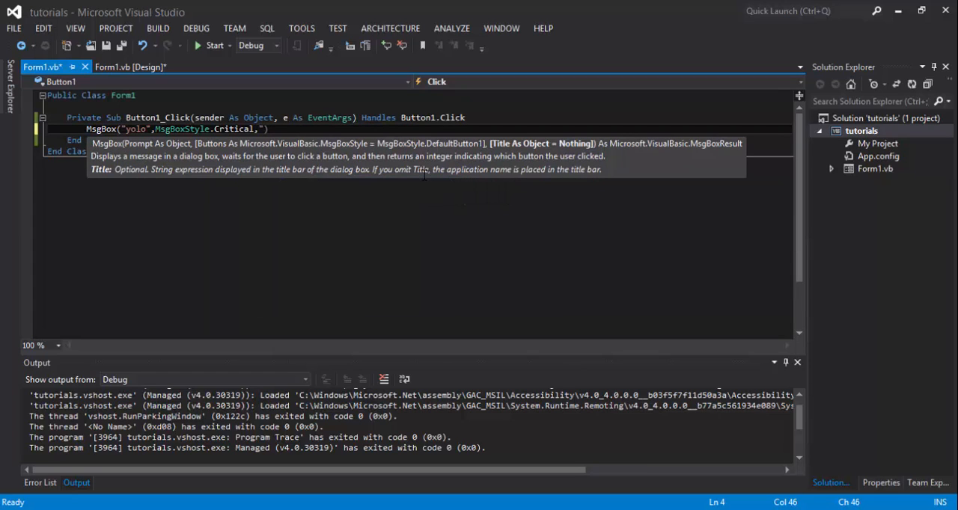
{"action": "key", "text": "backspace"}
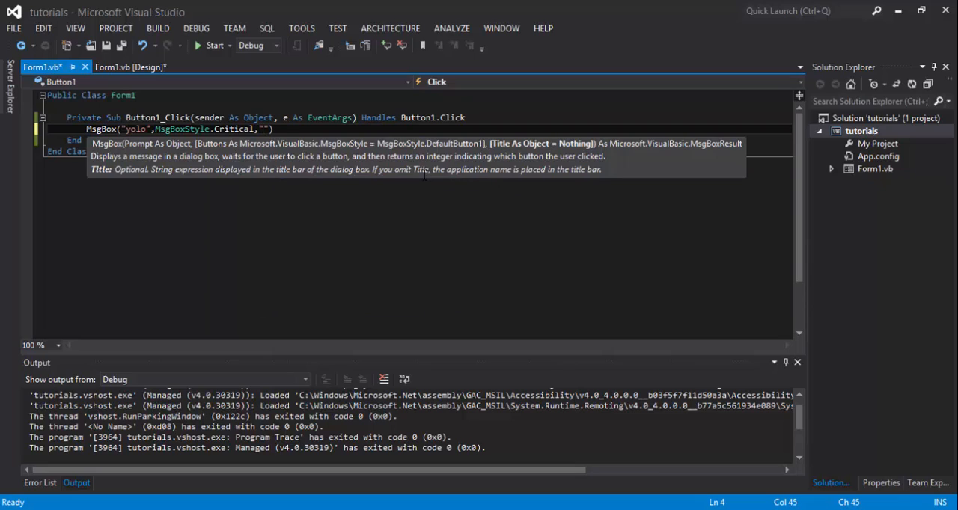
{"action": "type", "text": "yolo says:"}
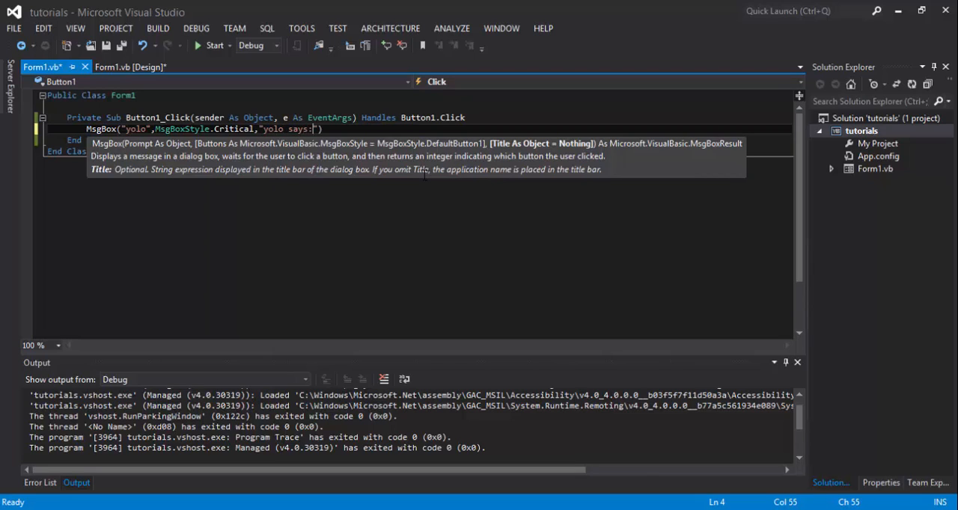
{"action": "left_click", "coordinate": [213, 46]}
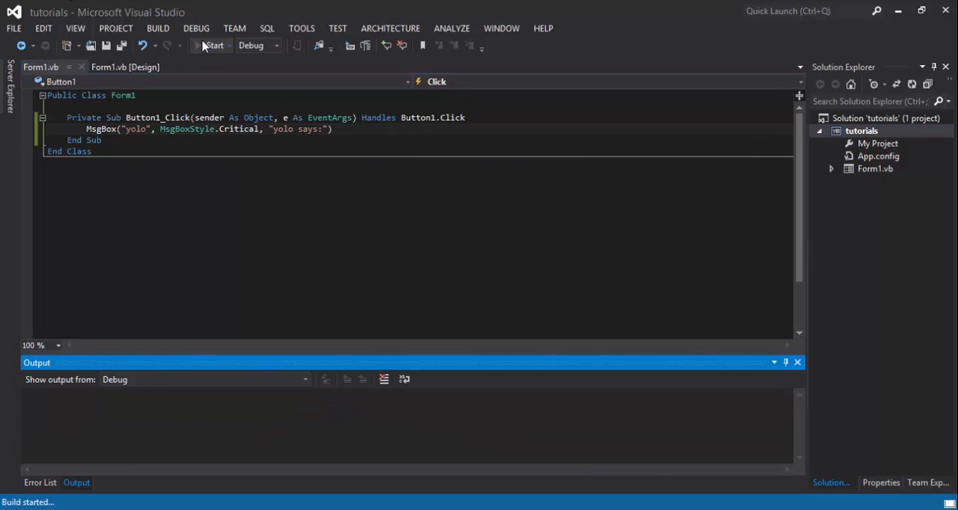
{"action": "left_click", "coordinate": [213, 45]}
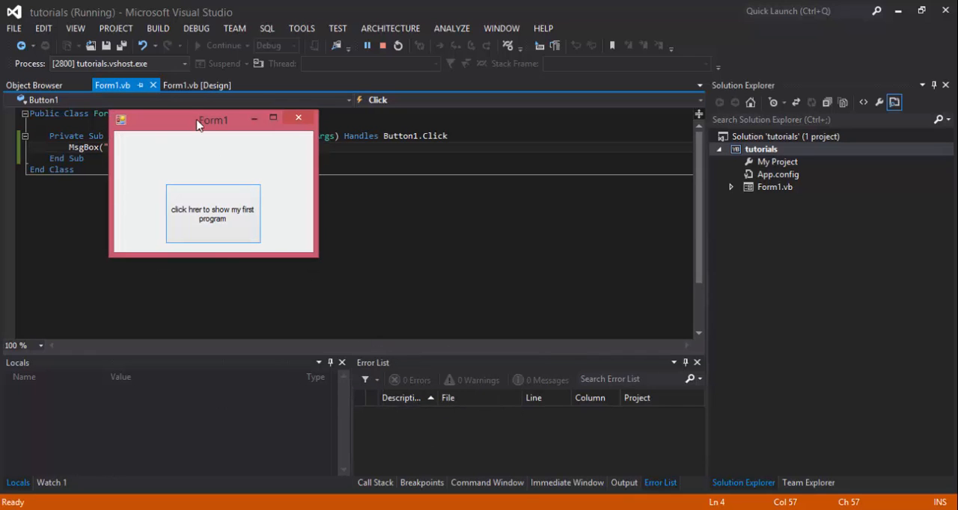
{"action": "left_click", "coordinate": [213, 213]}
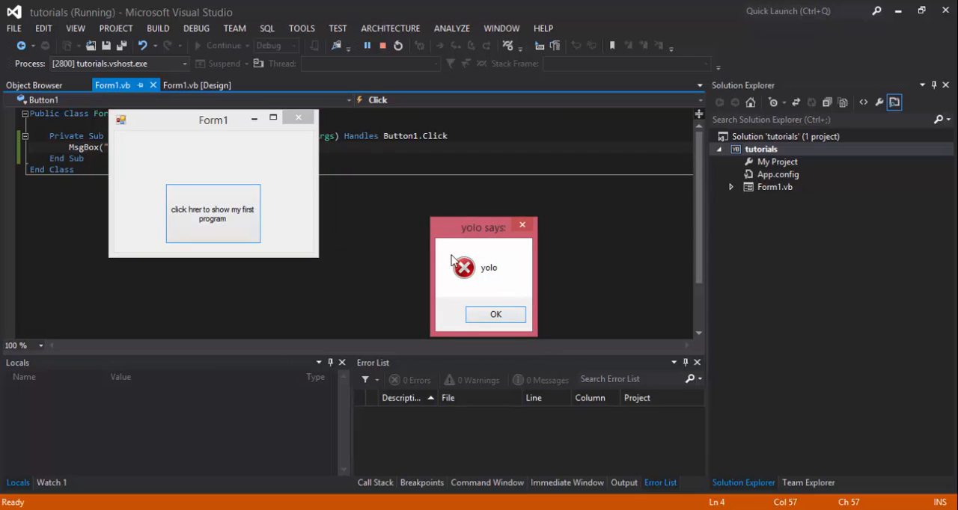
{"action": "left_click", "coordinate": [496, 315]}
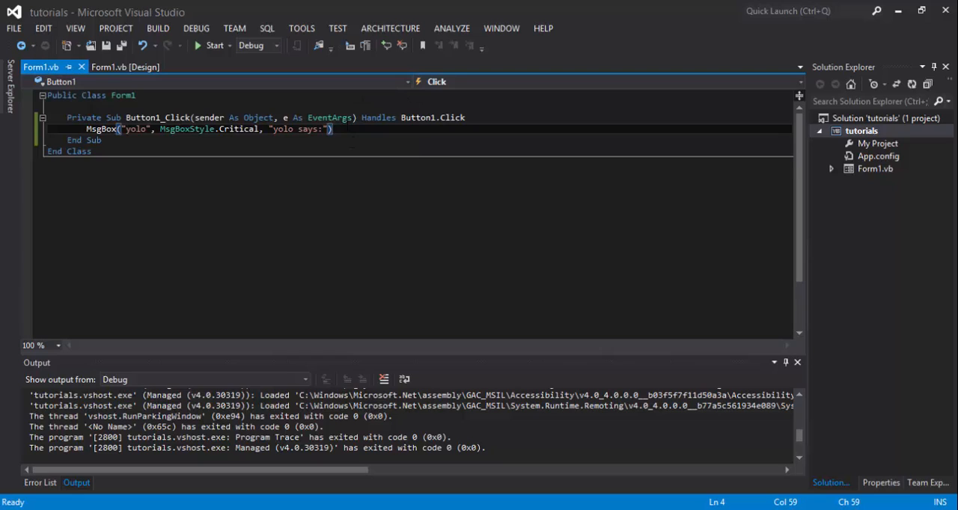
{"action": "key", "text": "enter"}
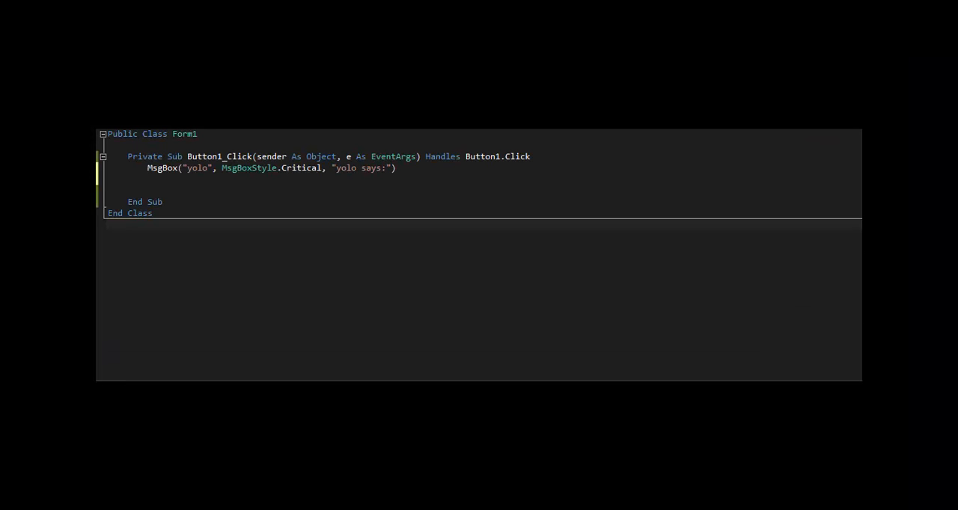
{"action": "mouse_move", "coordinate": [411, 191]}
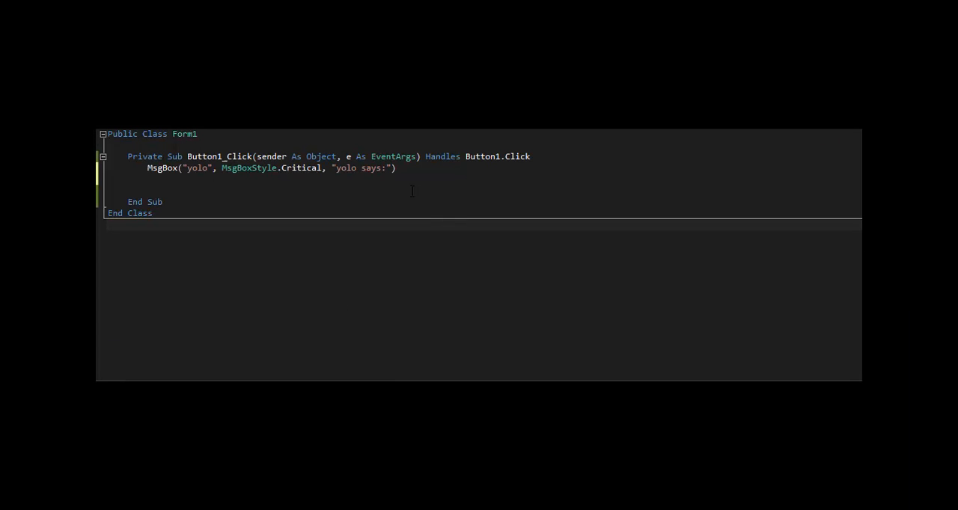
{"action": "mouse_move", "coordinate": [492, 319]}
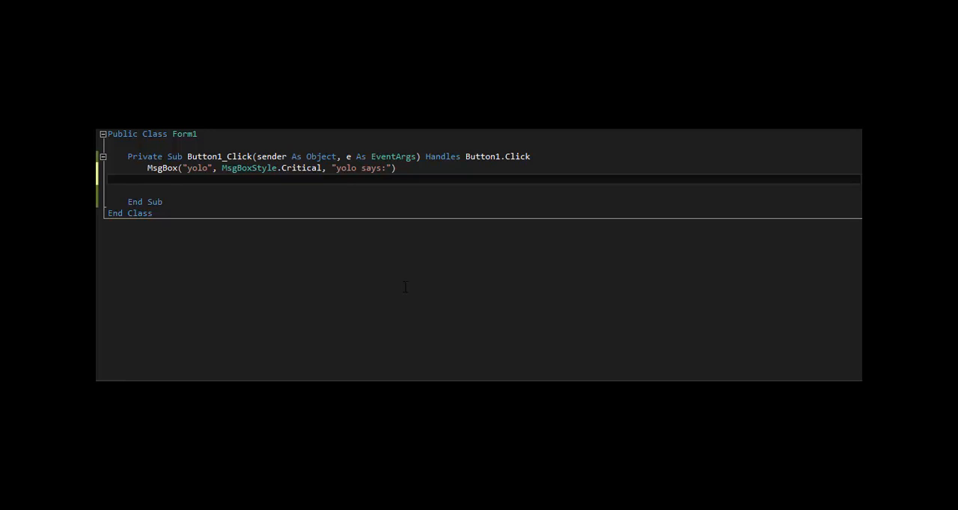
Add My.Computer.Audio.PlaySystemSound(Media.SystemSounds.Hand) below MsgBox, then select the Critical argument
{"action": "type", "text": "My.co"}
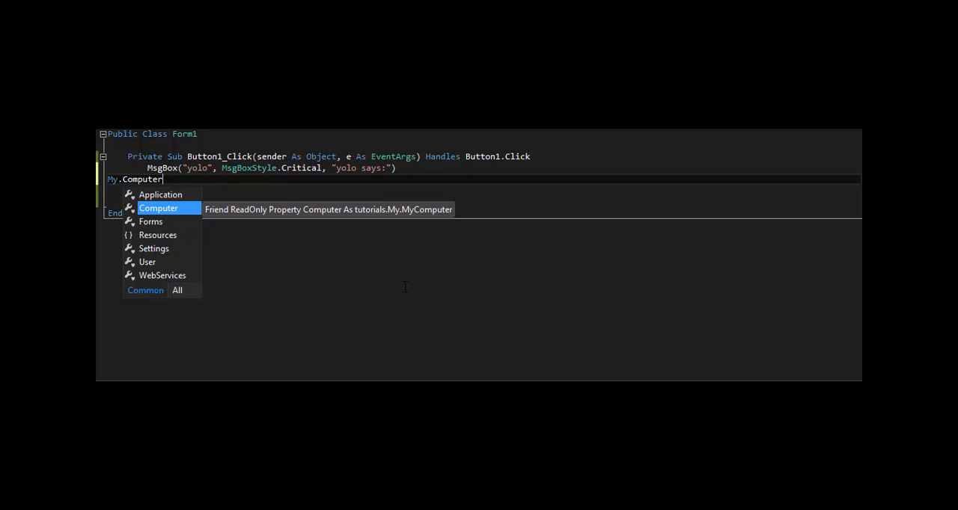
{"action": "type", "text": "."}
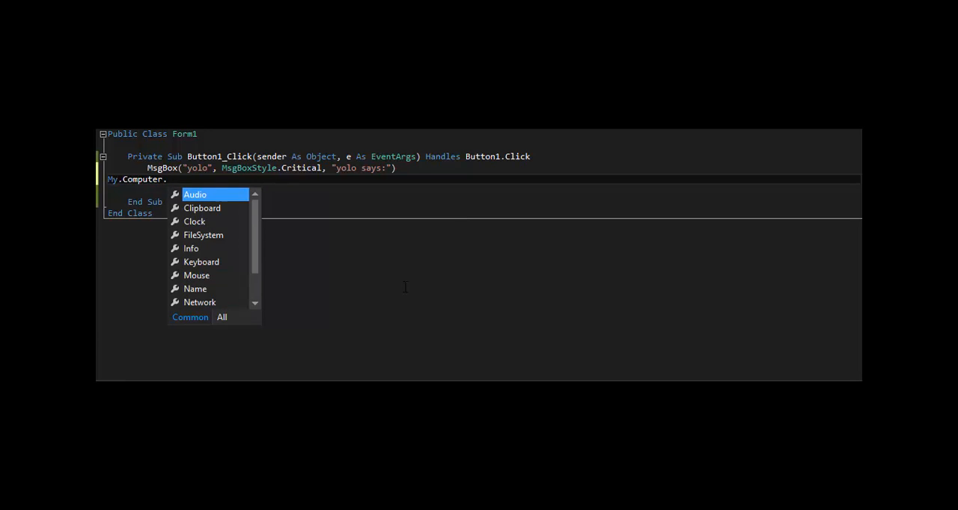
{"action": "type", "text": "Aou"}
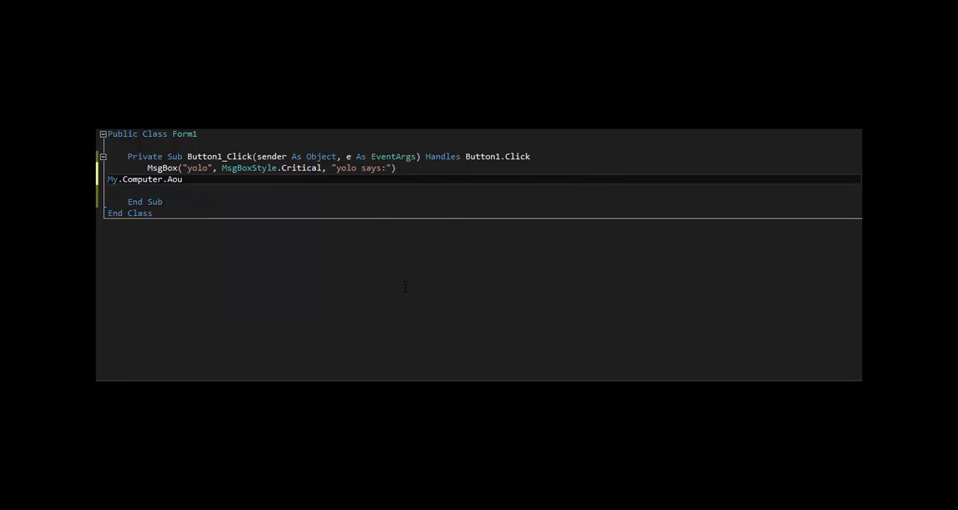
{"action": "type", "text": "dio."}
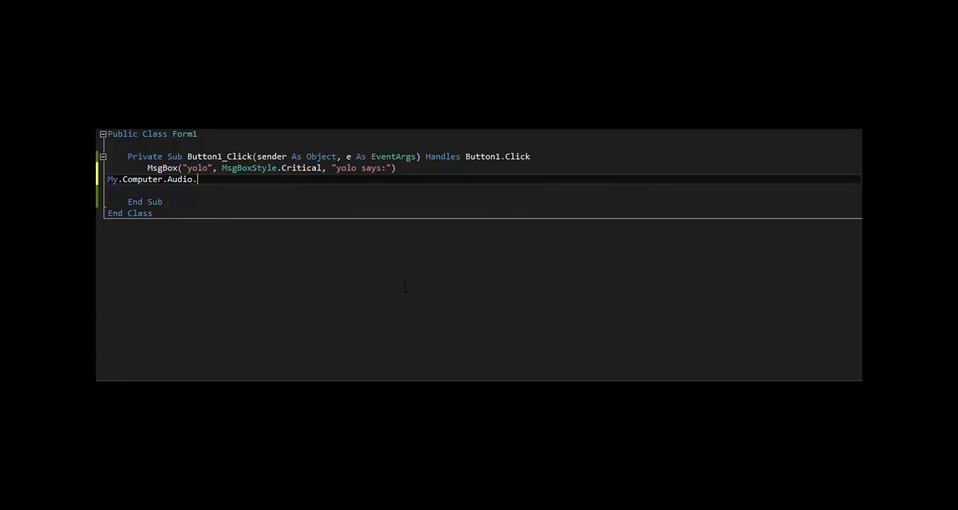
{"action": "type", "text": "."}
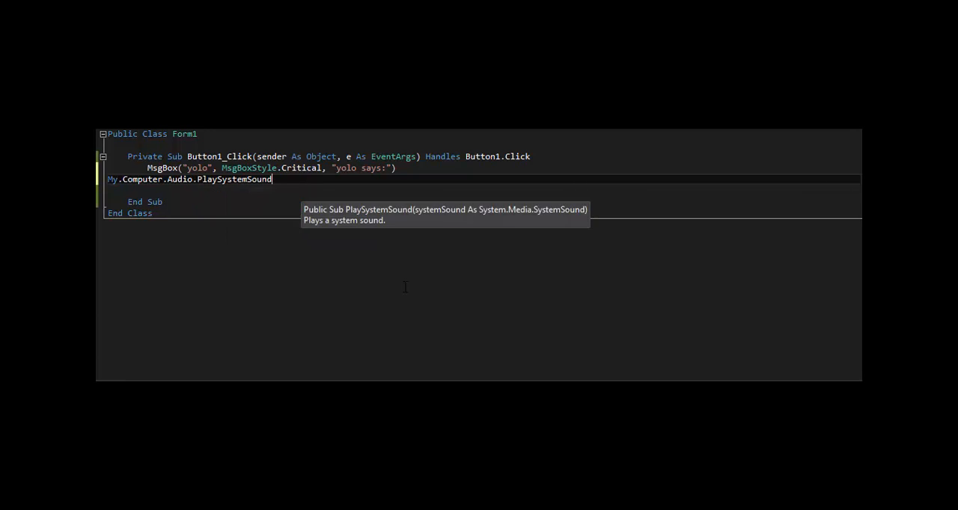
{"action": "type", "text": "("}
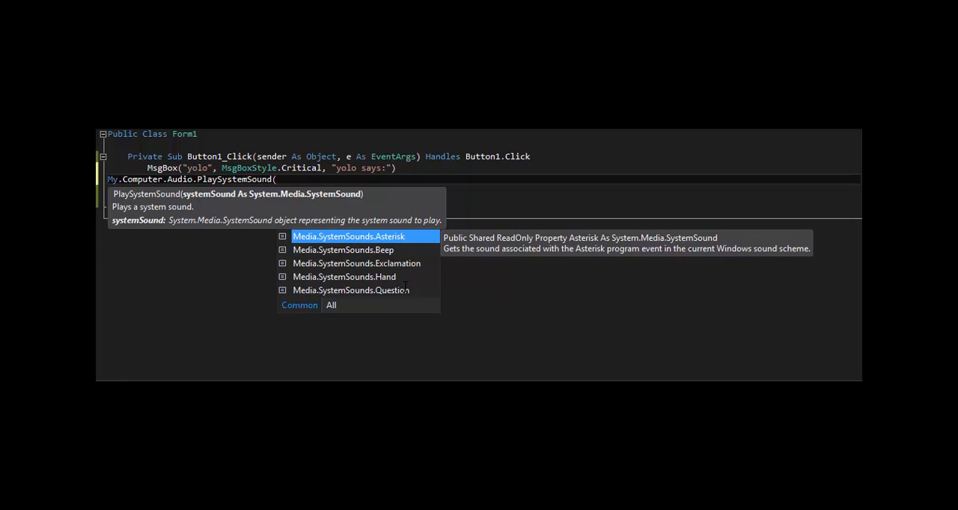
{"action": "key", "text": "Escape"}
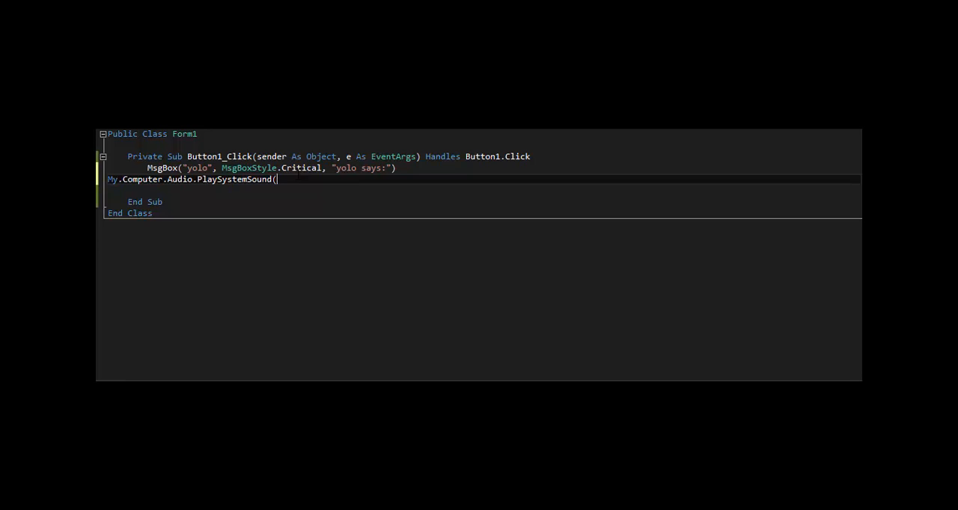
{"action": "type", "text": "ha"}
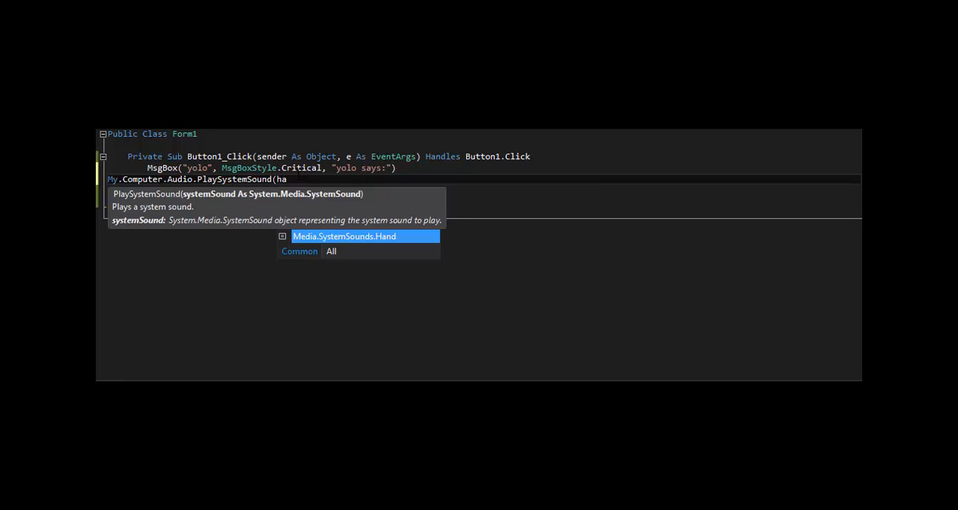
{"action": "type", "text": "nds.Hand"}
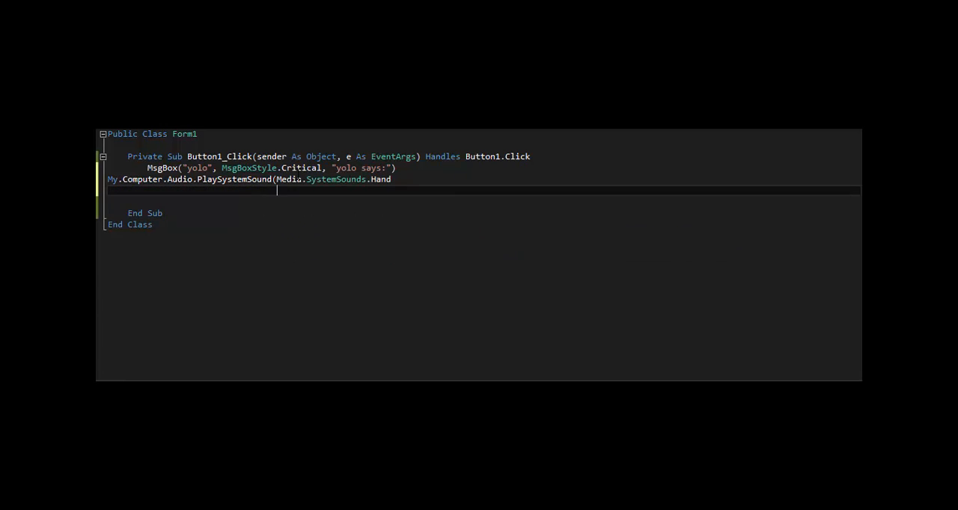
{"action": "type", "text": ")"}
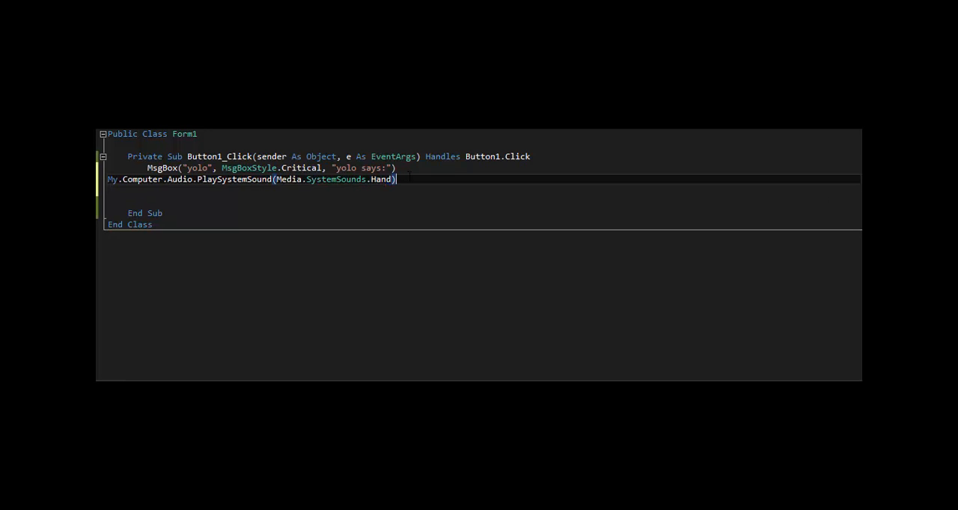
{"action": "double_click", "coordinate": [300, 167]}
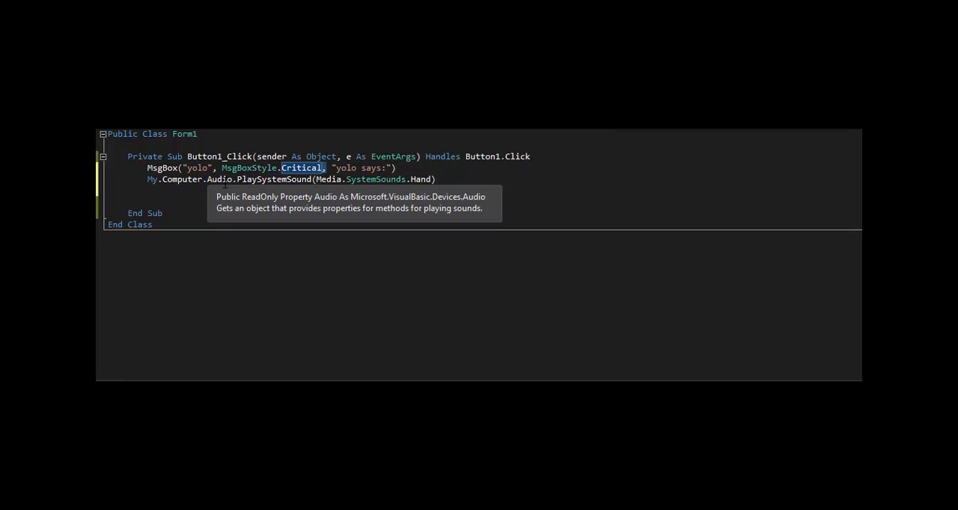
{"action": "mouse_move", "coordinate": [569, 332]}
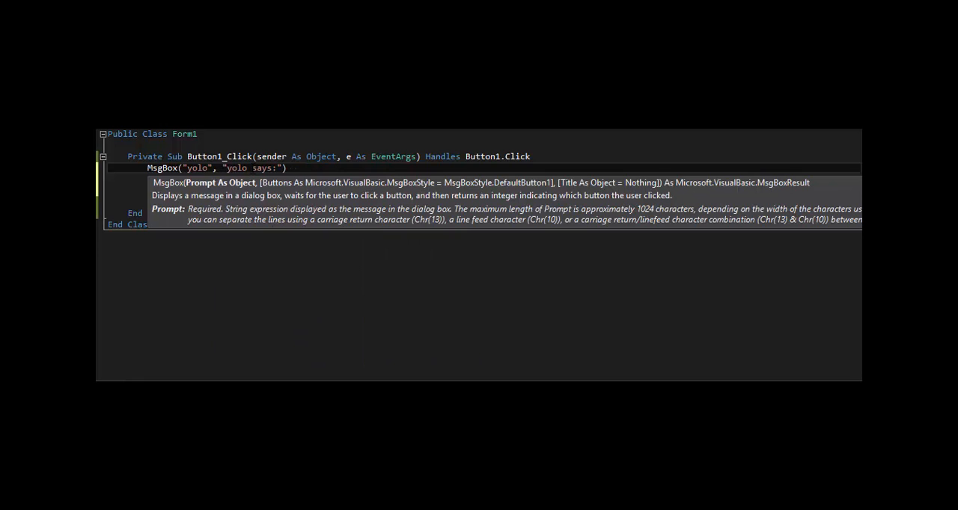
Remove MsgBoxStyle.Critical and retype the PlaySystemSound(Media.SystemSounds.Hand) line
{"action": "type", "text": "My.Computer.Audio.PlaySystemSound(Media.SystemSounds.Hand)"}
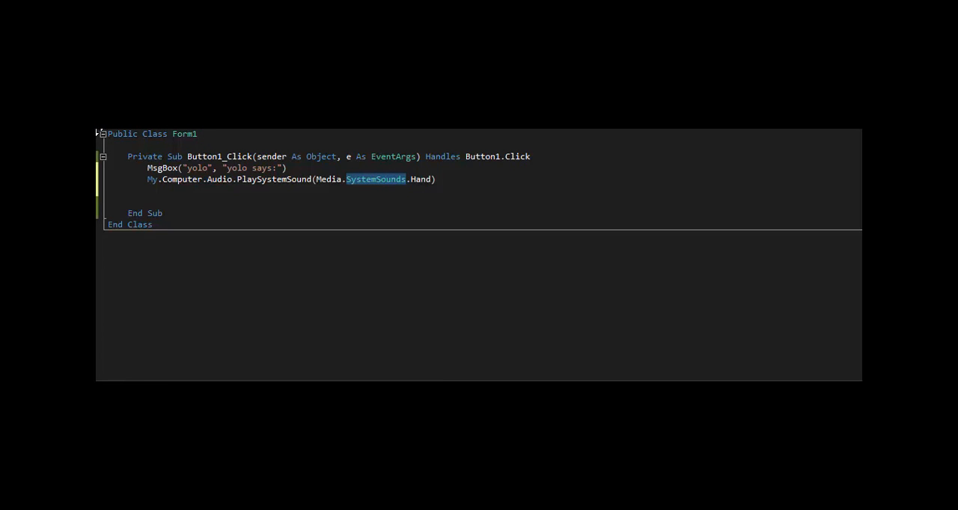
{"action": "left_click", "coordinate": [247, 236]}
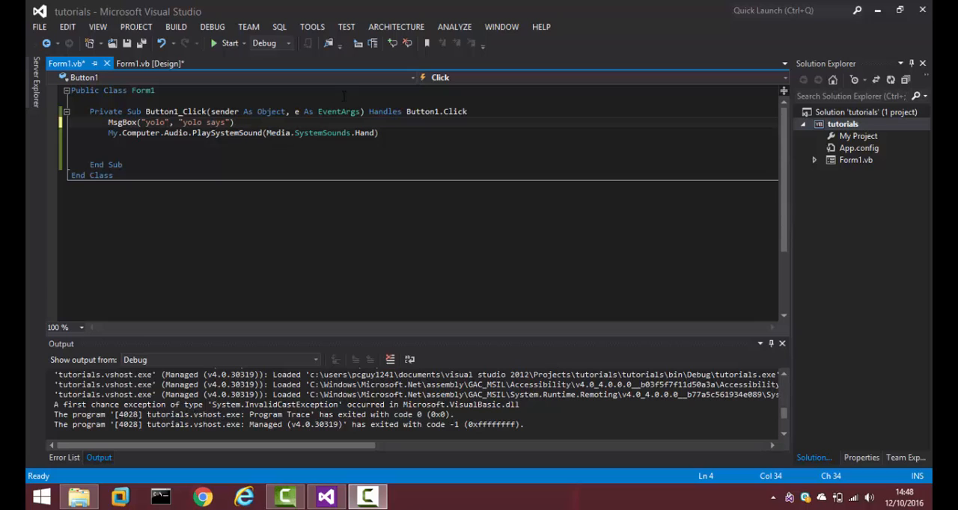
{"action": "mouse_move", "coordinate": [374, 46]}
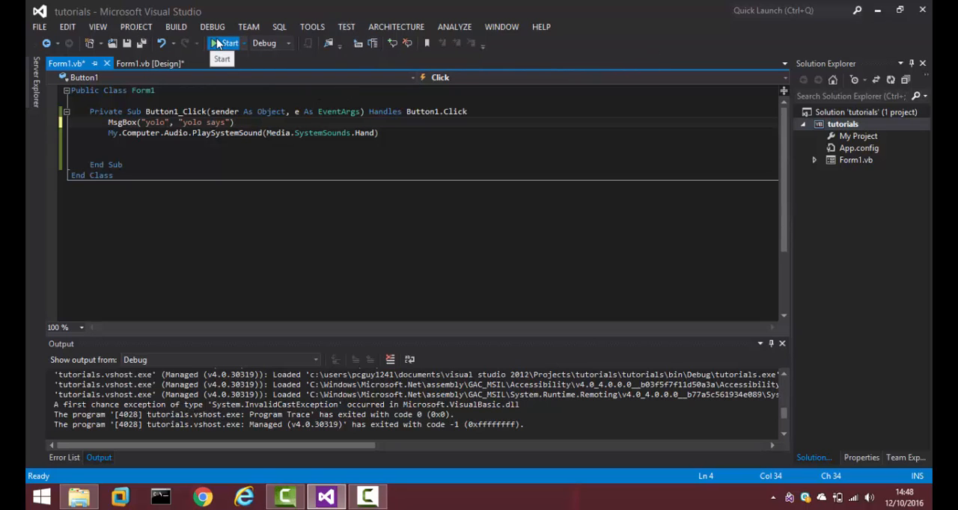
Relaunch the app in the debugger to break on the MsgBox call
{"action": "left_click", "coordinate": [229, 42]}
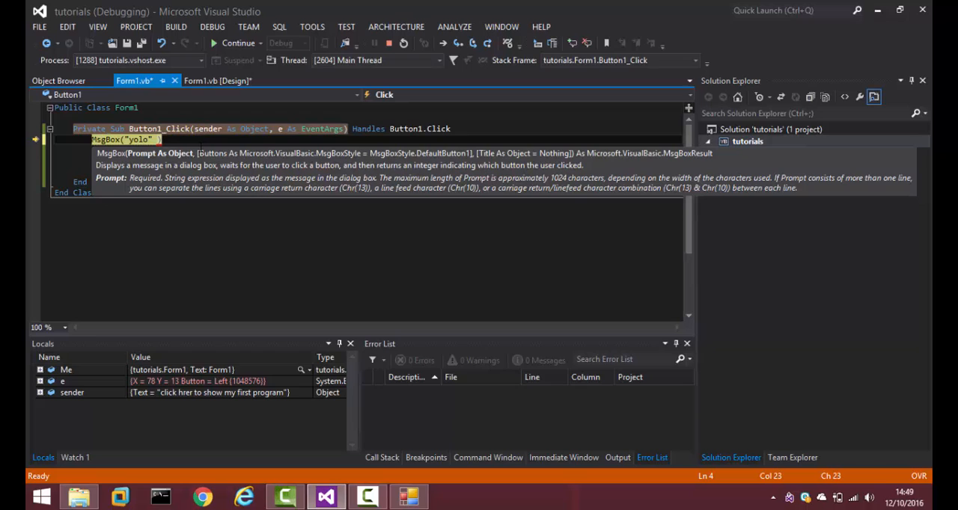
Continue with MsgBox("yolo") applied, showing and dismissing the yolo message twice
{"action": "left_click", "coordinate": [236, 43]}
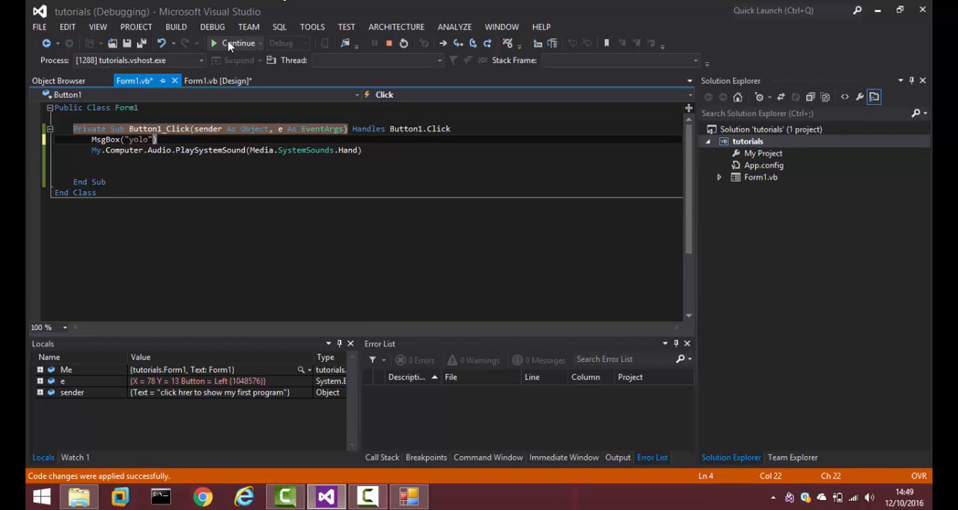
{"action": "left_click", "coordinate": [238, 43]}
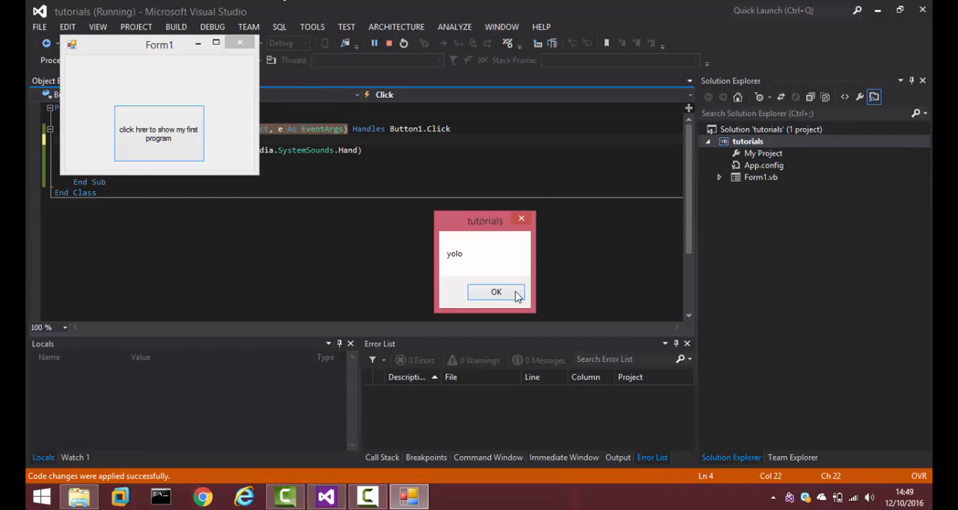
{"action": "left_click", "coordinate": [495, 292]}
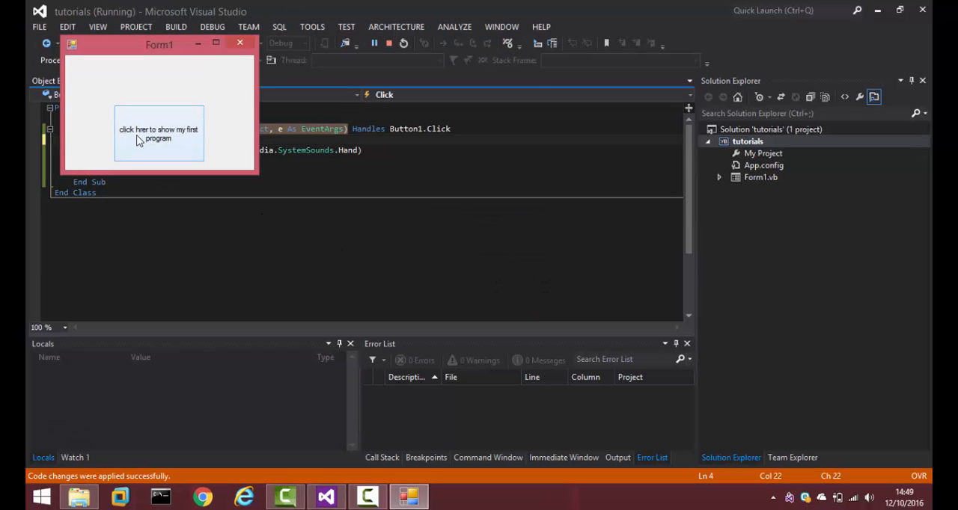
{"action": "left_click", "coordinate": [158, 133]}
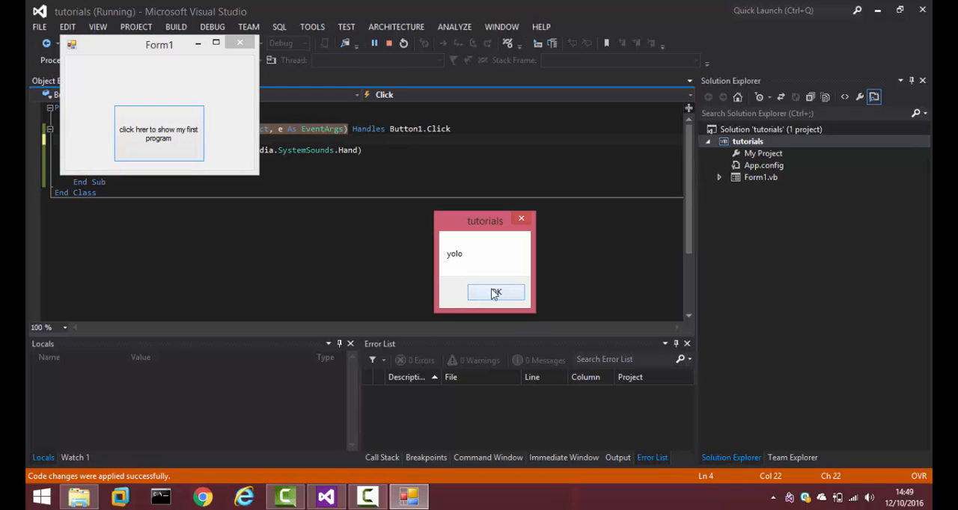
{"action": "left_click", "coordinate": [495, 292]}
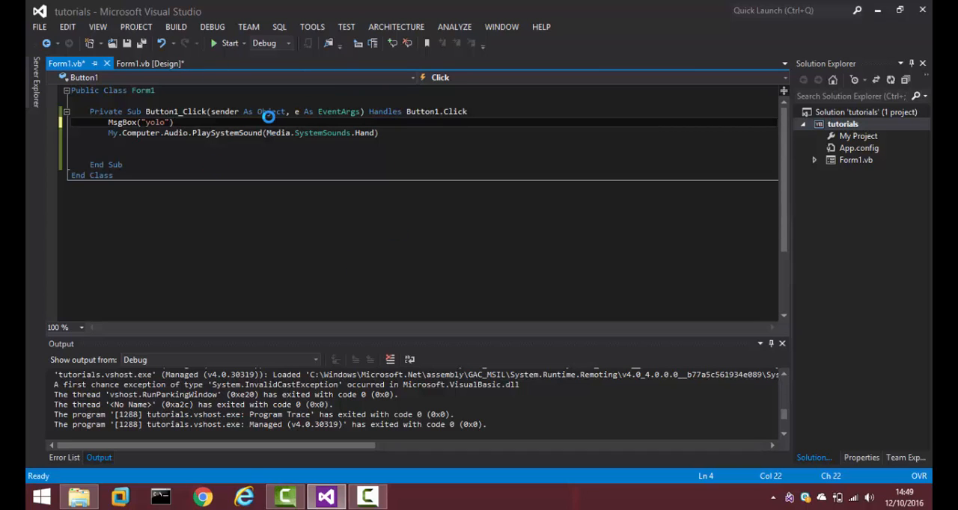
{"action": "mouse_move", "coordinate": [268, 117]}
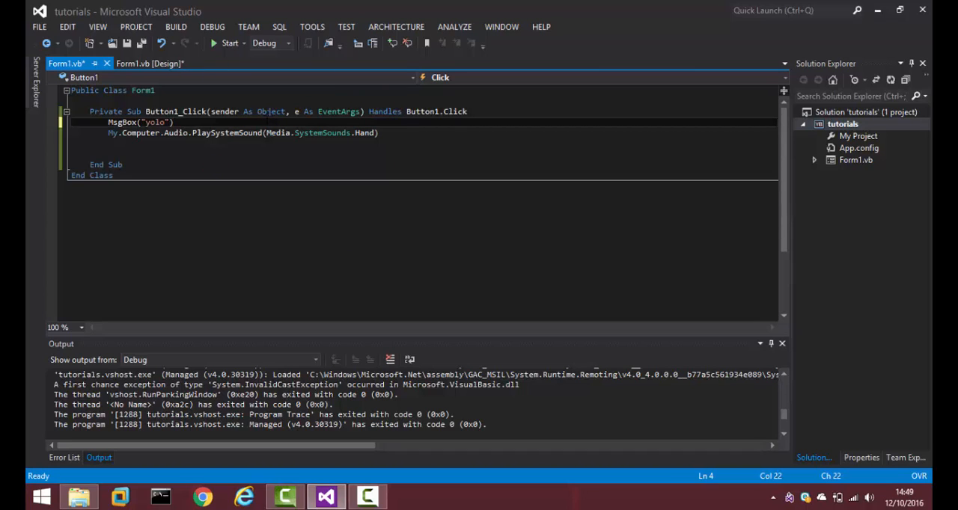